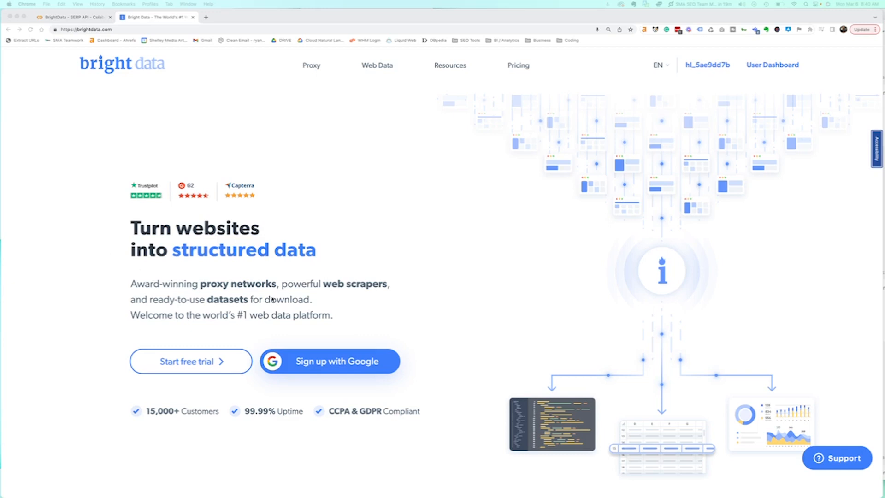
{"action": "mouse_move", "coordinate": [369, 305]}
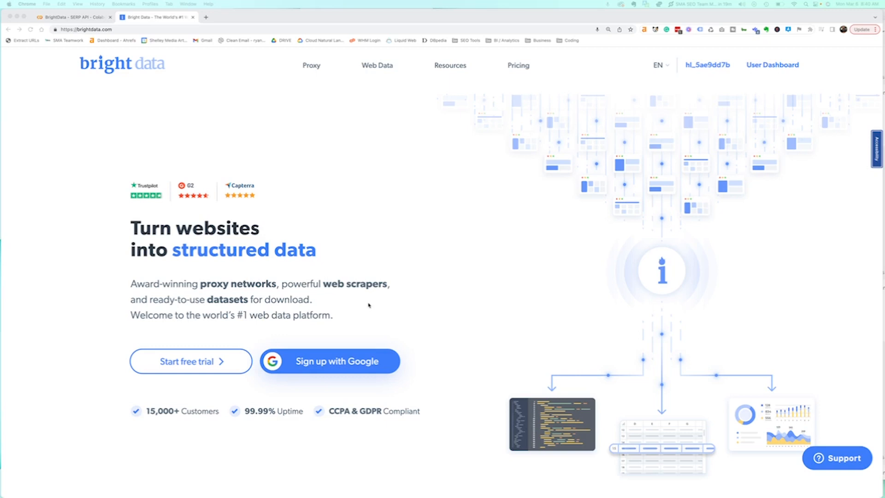
{"action": "mouse_move", "coordinate": [297, 196]}
{"action": "type", "text": "serp"}
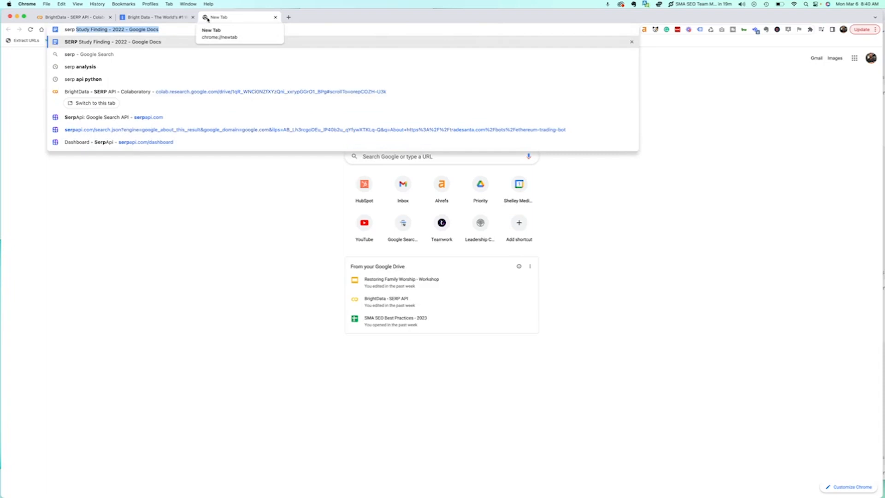
Step: Search Google for 'serp analysis' and review the results and Ahrefs keyword difficulty, trend and related keyword panels
{"action": "left_click", "coordinate": [80, 67]}
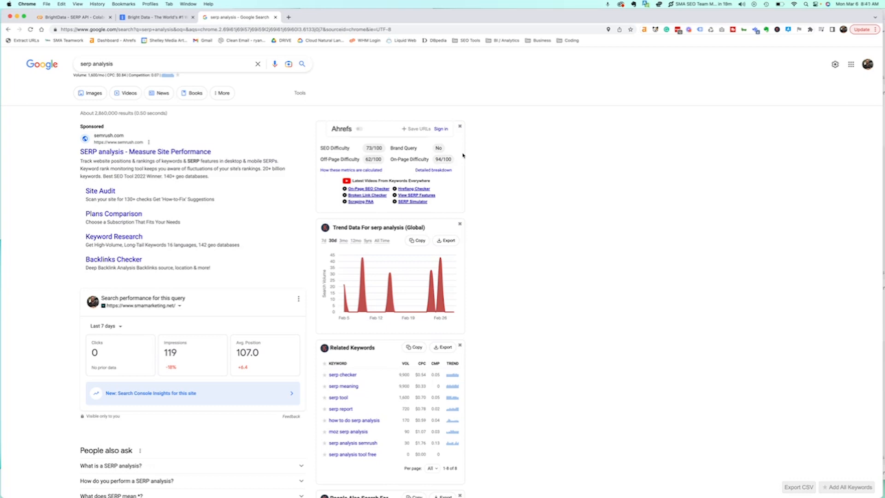
{"action": "mouse_move", "coordinate": [568, 174]}
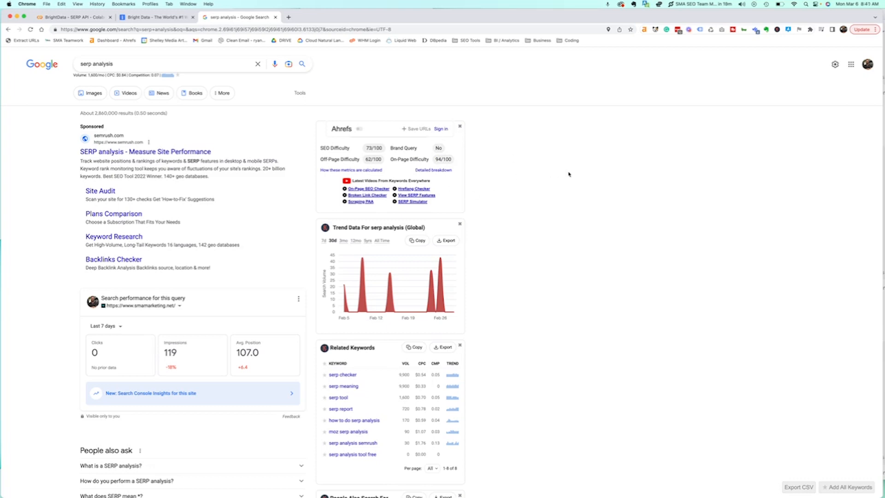
{"action": "scroll", "scroll_direction": "down", "scroll_amount": 3}
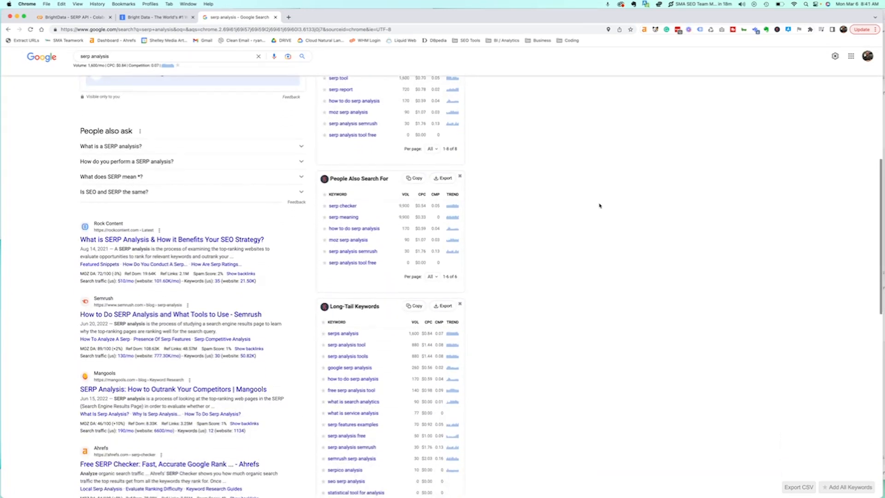
{"action": "scroll", "scroll_direction": "down", "scroll_amount": 3}
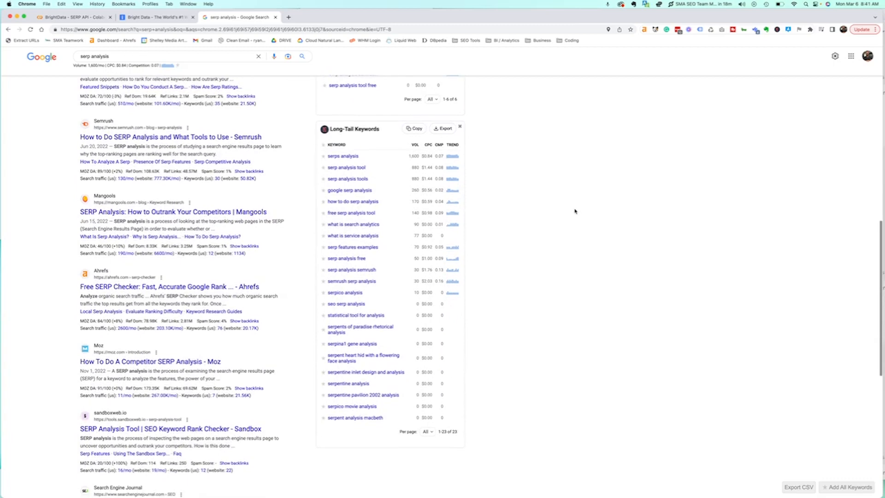
{"action": "scroll", "scroll_direction": "down", "scroll_amount": 3}
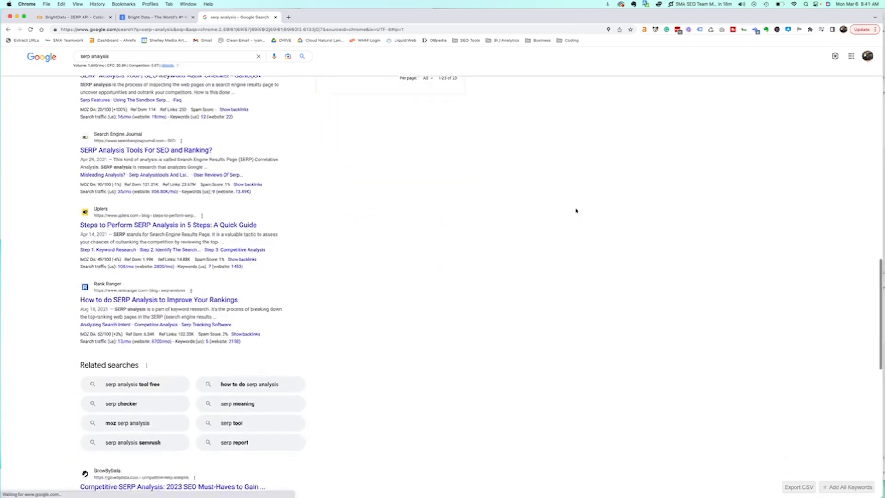
{"action": "scroll", "scroll_direction": "down", "scroll_amount": 3}
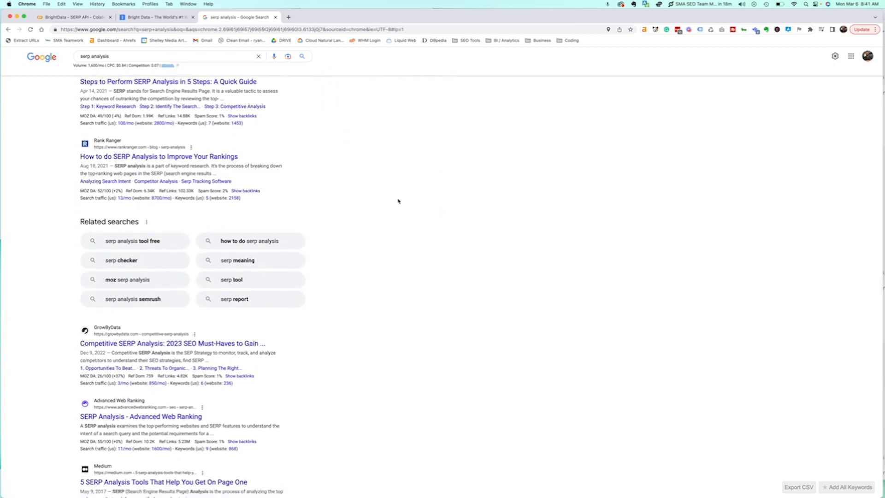
{"action": "mouse_move", "coordinate": [395, 294]}
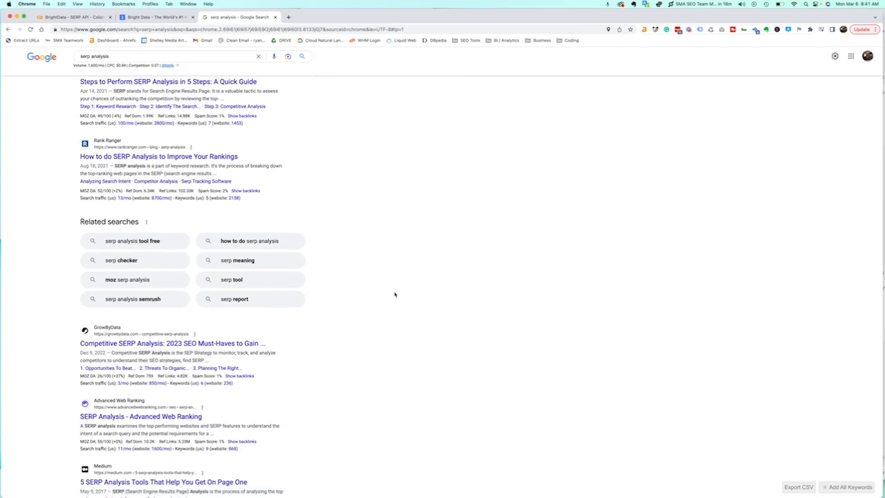
{"action": "scroll", "scroll_direction": "down", "scroll_amount": 3}
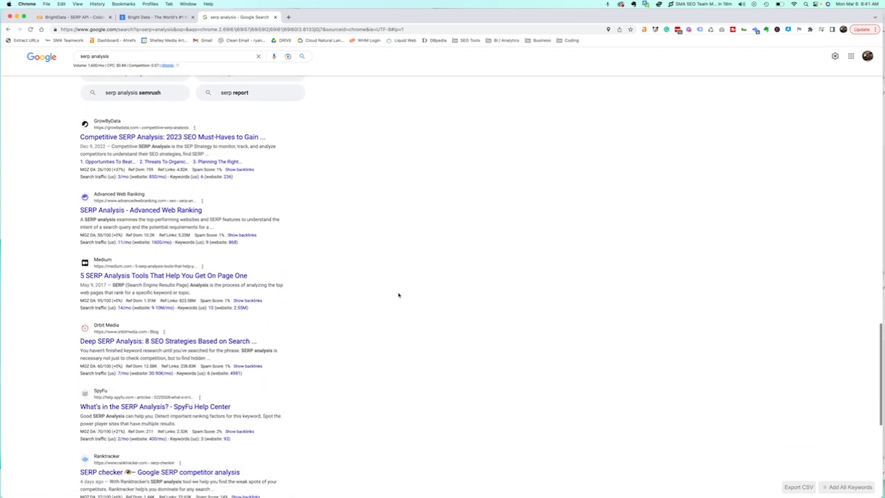
{"action": "scroll", "scroll_direction": "down", "scroll_amount": 3}
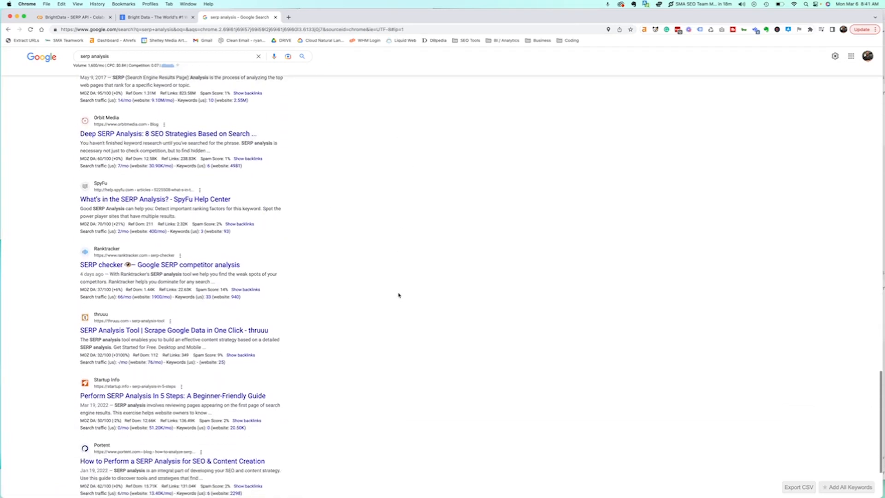
{"action": "scroll", "scroll_direction": "down", "scroll_amount": 3}
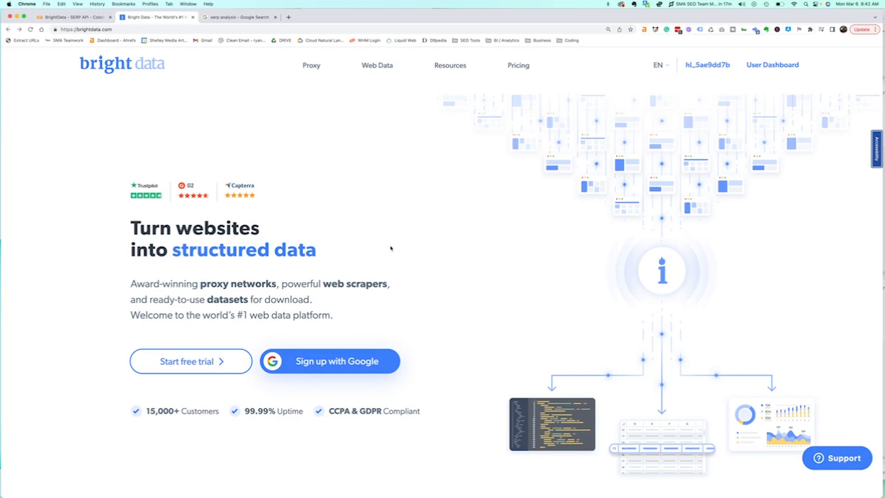
{"action": "mouse_move", "coordinate": [299, 84]}
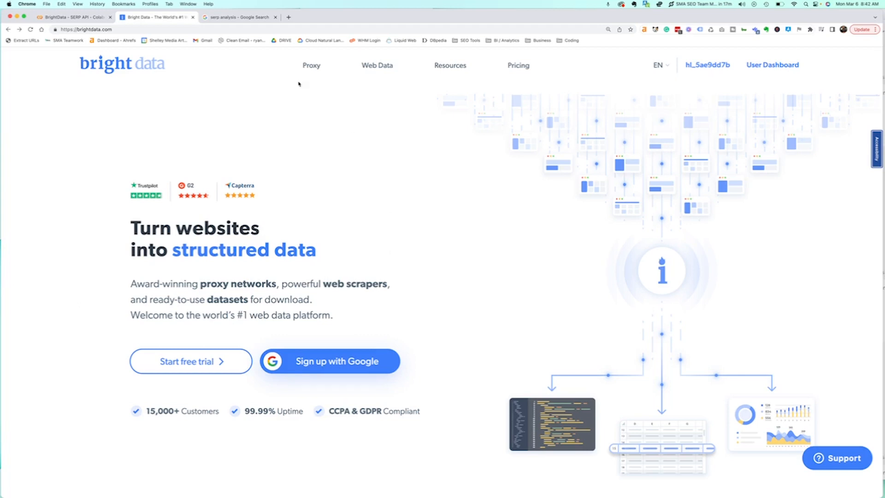
{"action": "mouse_move", "coordinate": [627, 460]}
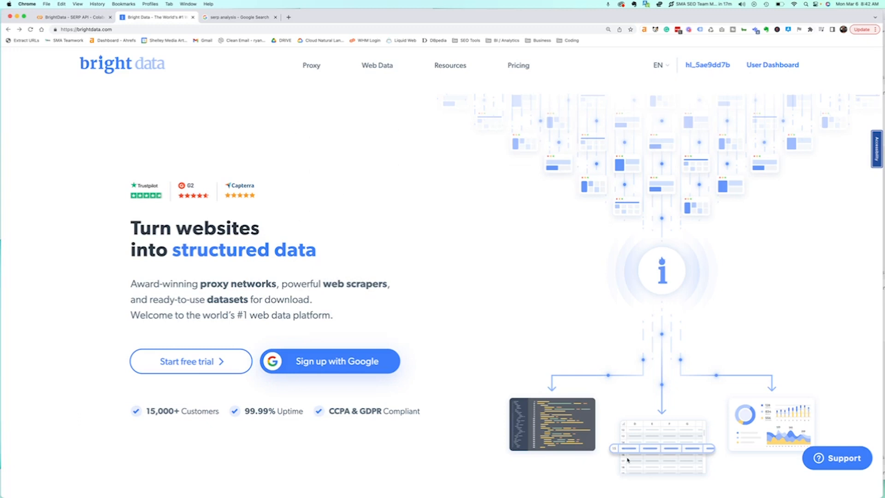
{"action": "mouse_move", "coordinate": [376, 132]}
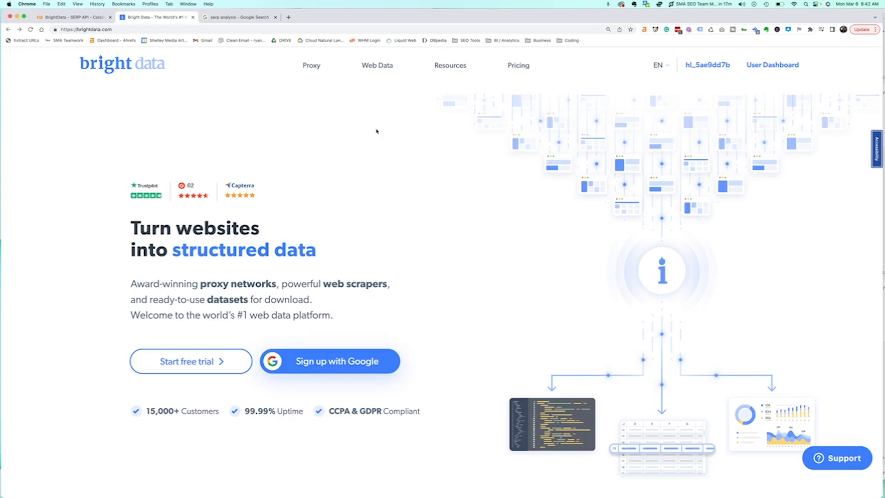
{"action": "mouse_move", "coordinate": [387, 129]}
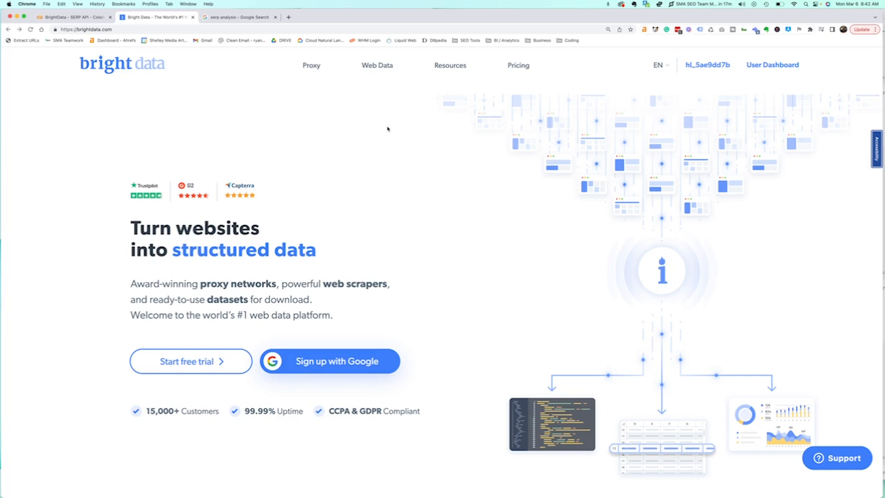
{"action": "mouse_move", "coordinate": [383, 205]}
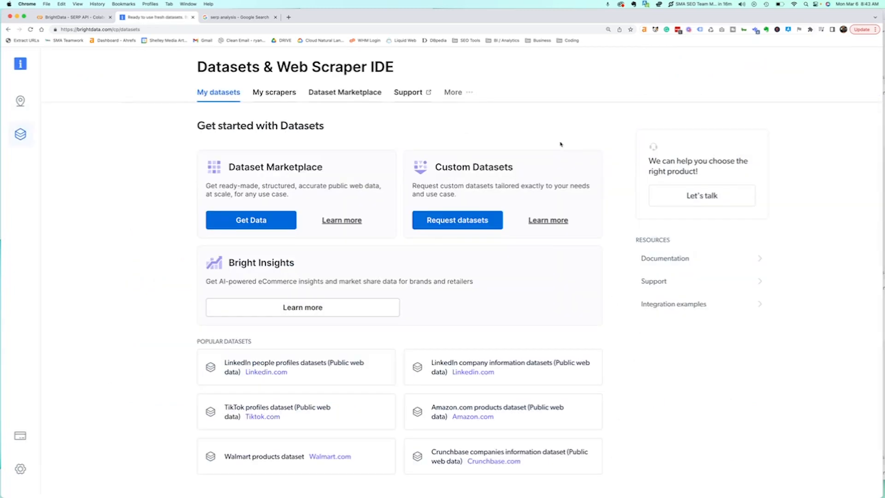
{"action": "mouse_move", "coordinate": [20, 102]}
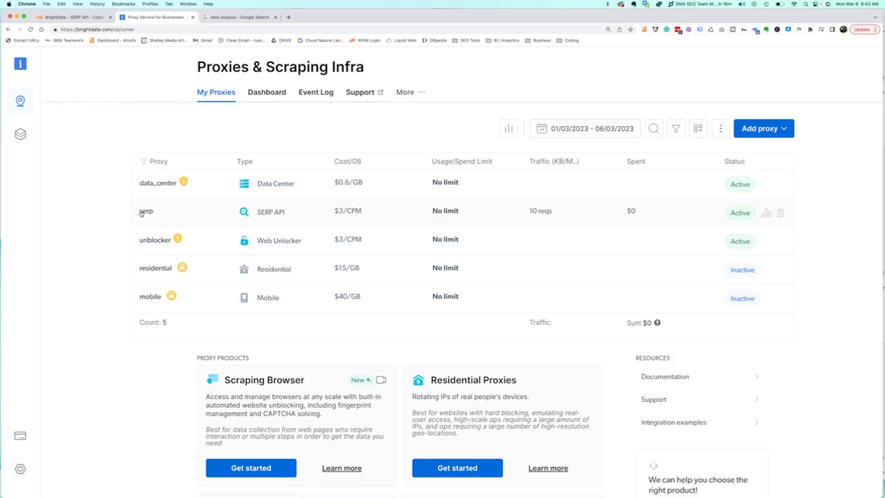
Step: View the serp zone's Access parameters with host, credentials and allowed IPs
{"action": "left_click", "coordinate": [145, 212]}
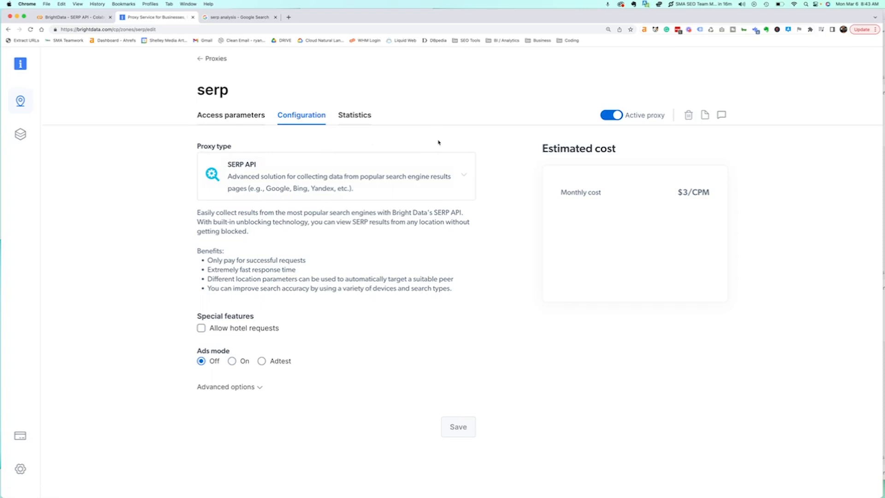
{"action": "mouse_move", "coordinate": [338, 144]}
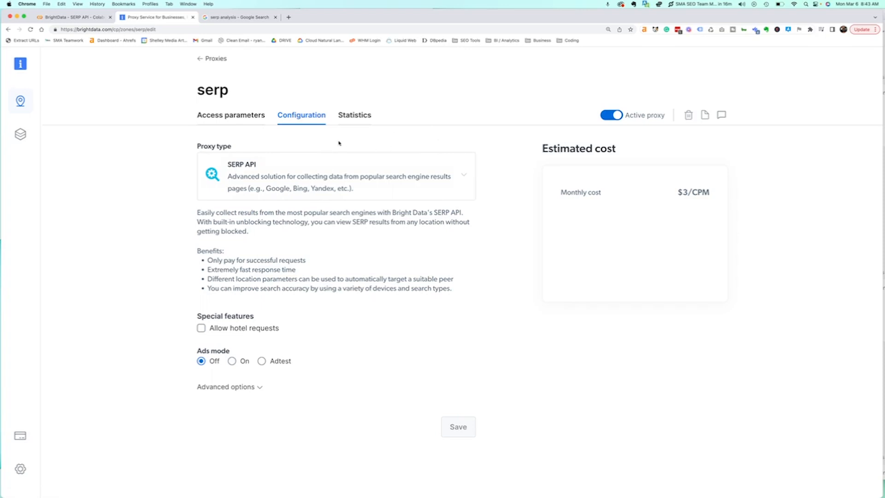
{"action": "left_click", "coordinate": [231, 116]}
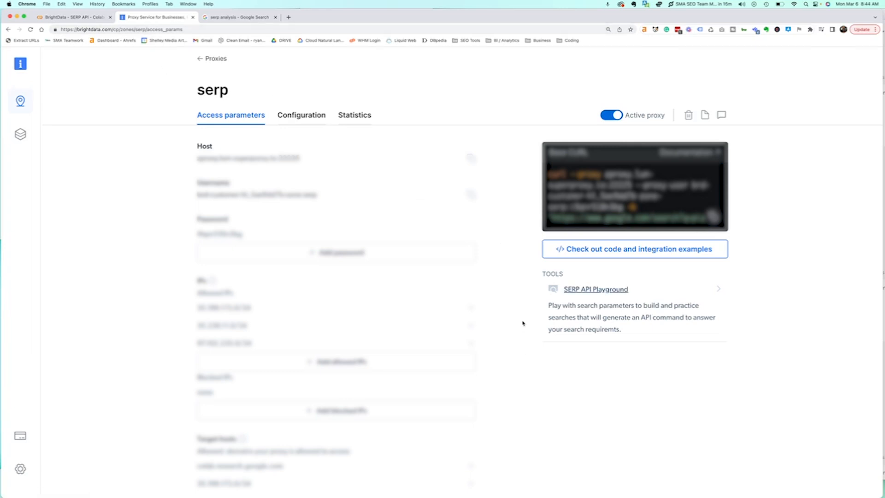
Step: Run 'serp analysis' in the SERP API Playground and show the generated request as Python code
{"action": "left_click", "coordinate": [595, 288]}
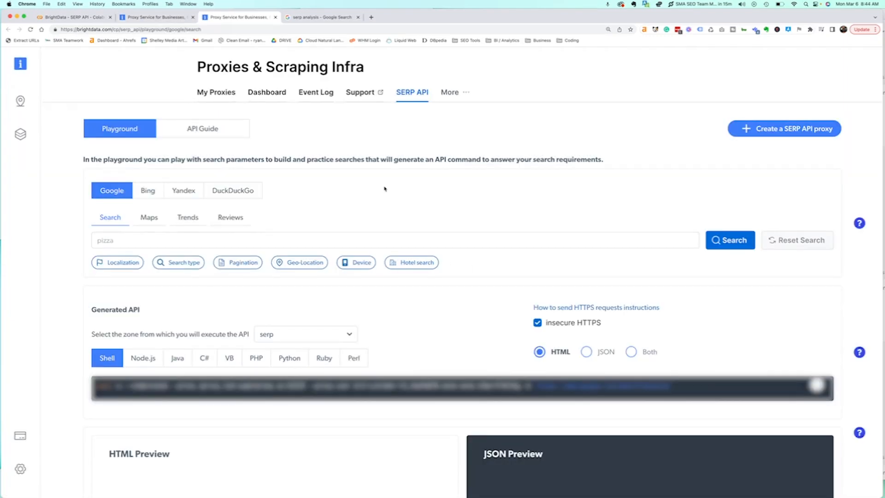
{"action": "mouse_move", "coordinate": [395, 189]}
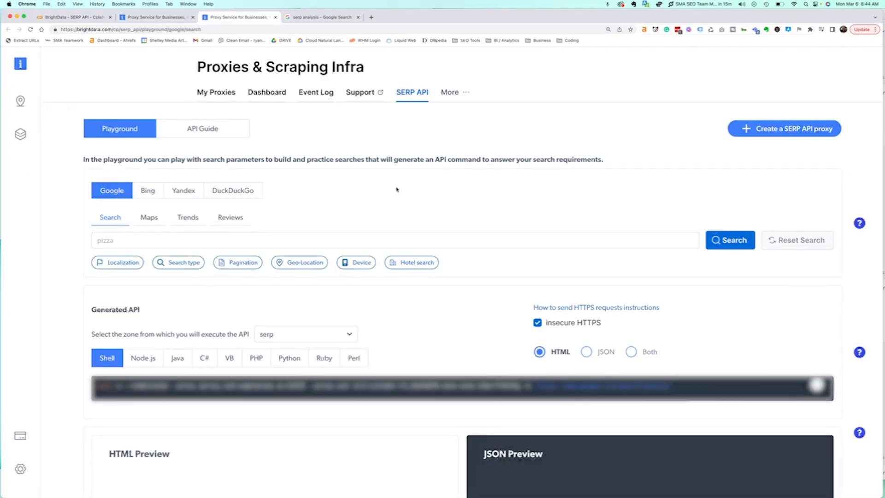
{"action": "left_click", "coordinate": [321, 17]}
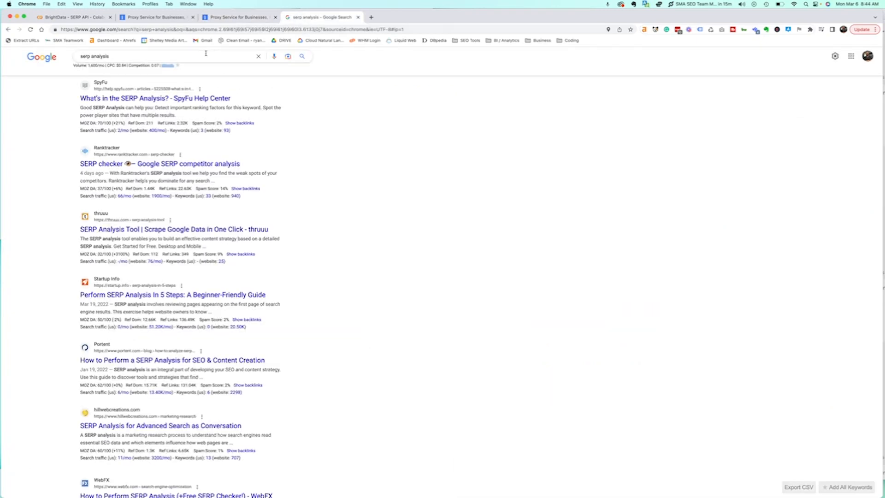
{"action": "left_click", "coordinate": [170, 56]}
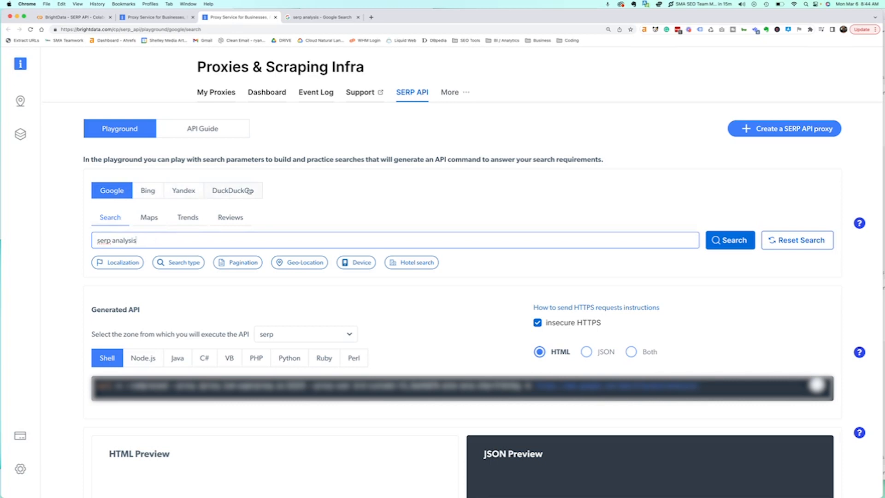
{"action": "mouse_move", "coordinate": [400, 199]}
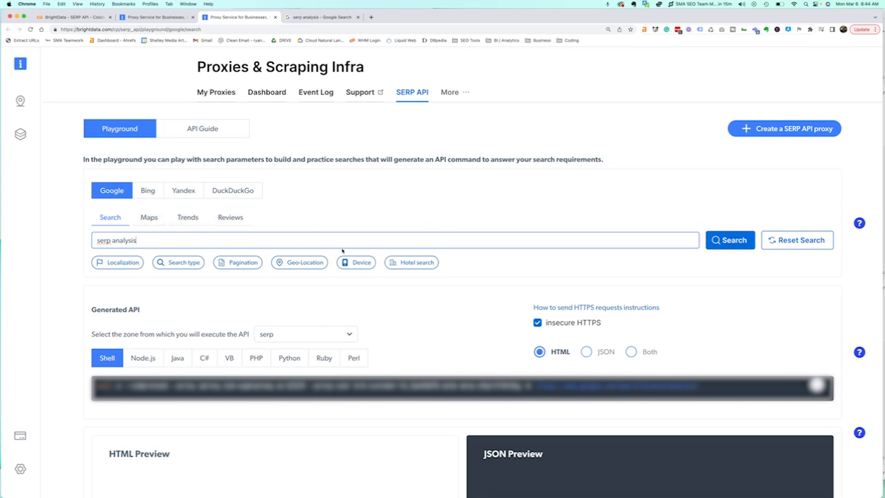
{"action": "mouse_move", "coordinate": [280, 228]}
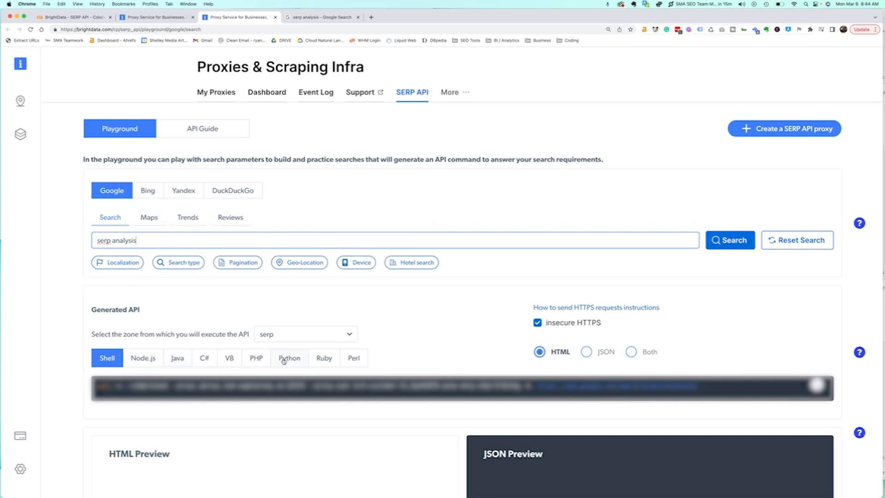
{"action": "left_click", "coordinate": [289, 358]}
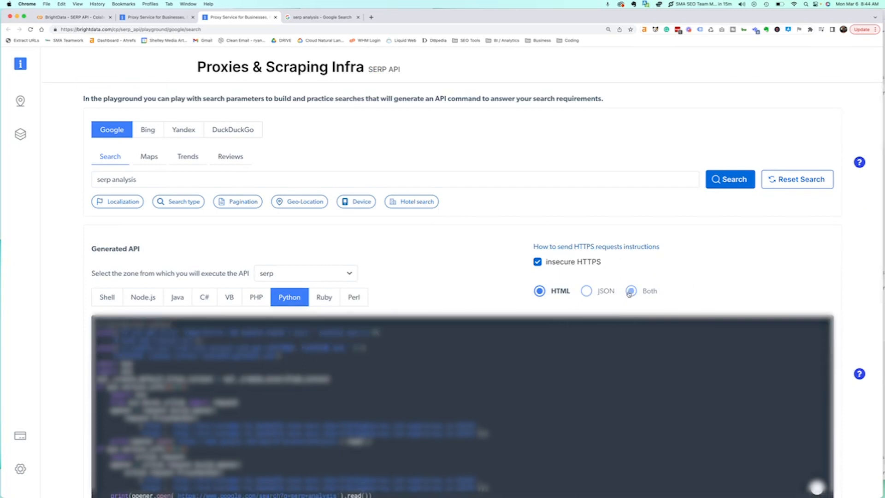
Step: Return results as both HTML and JSON and compare the previews, locating the 'serp analysis tool free' entry
{"action": "left_click", "coordinate": [629, 291]}
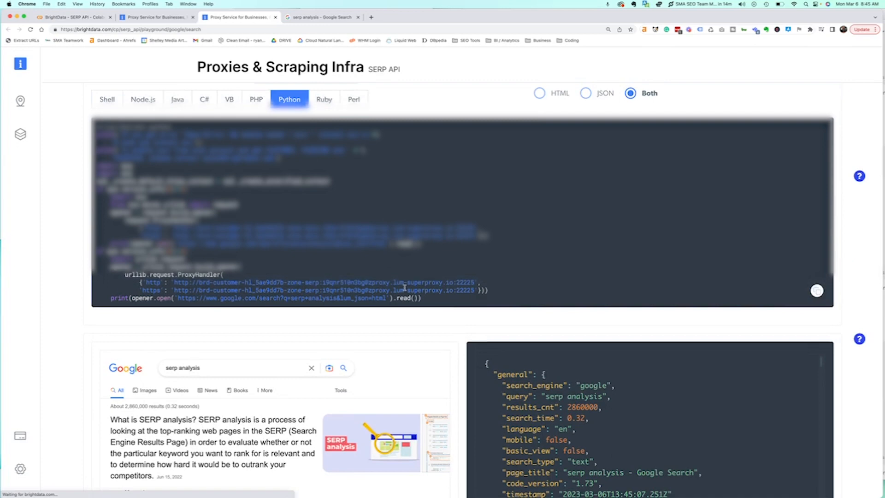
{"action": "scroll", "scroll_direction": "down", "scroll_amount": 3}
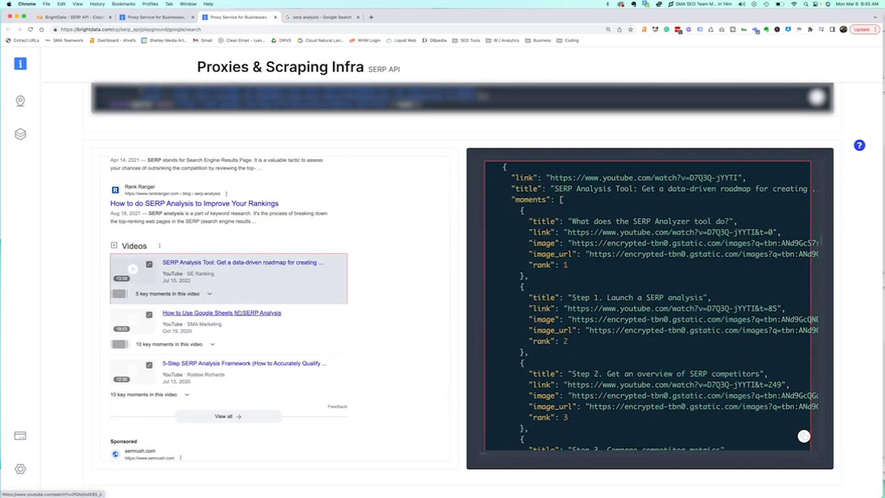
{"action": "scroll", "scroll_direction": "down", "scroll_amount": 3}
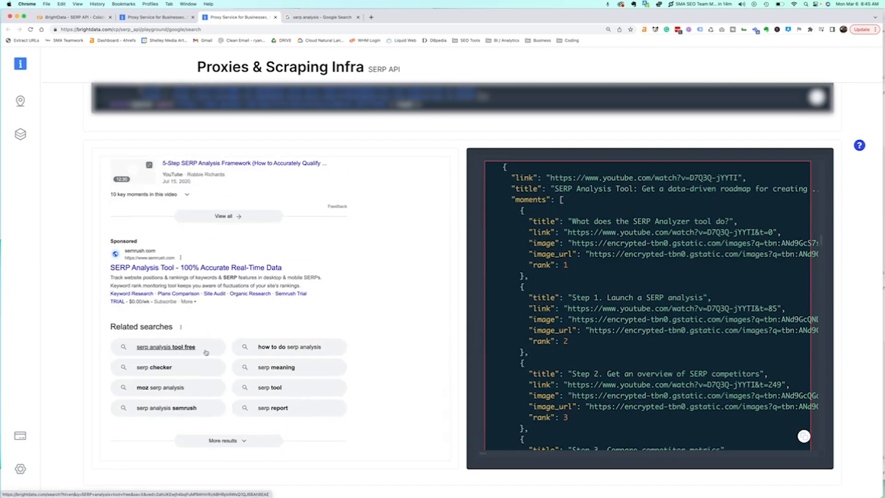
{"action": "left_click", "coordinate": [167, 346]}
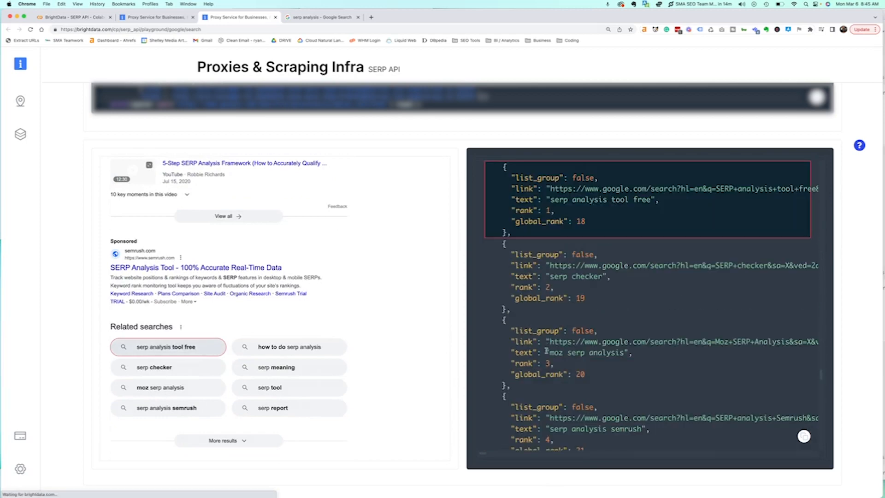
{"action": "scroll", "scroll_direction": "down", "scroll_amount": 3}
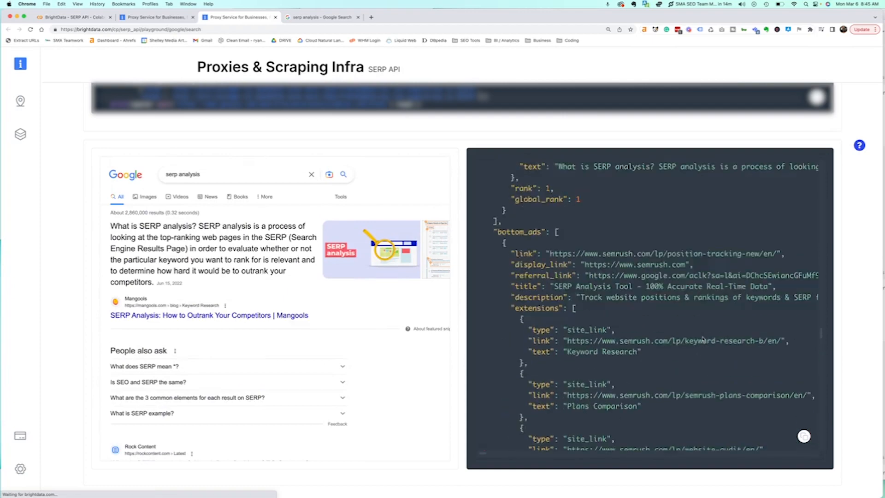
{"action": "scroll", "scroll_direction": "down", "scroll_amount": 3}
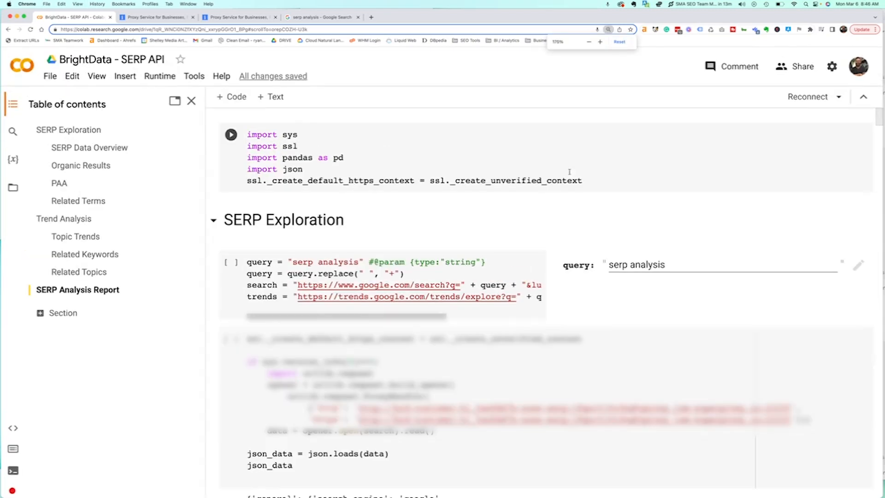
Step: Review the raw json_data response down to the SERP Data Overview table of general search details
{"action": "scroll", "scroll_direction": "down", "scroll_amount": 3}
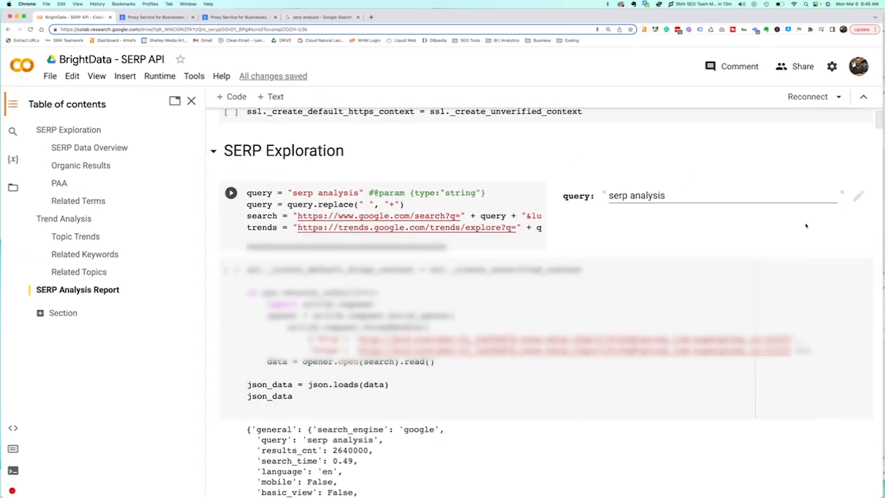
{"action": "scroll", "scroll_direction": "down", "scroll_amount": 3}
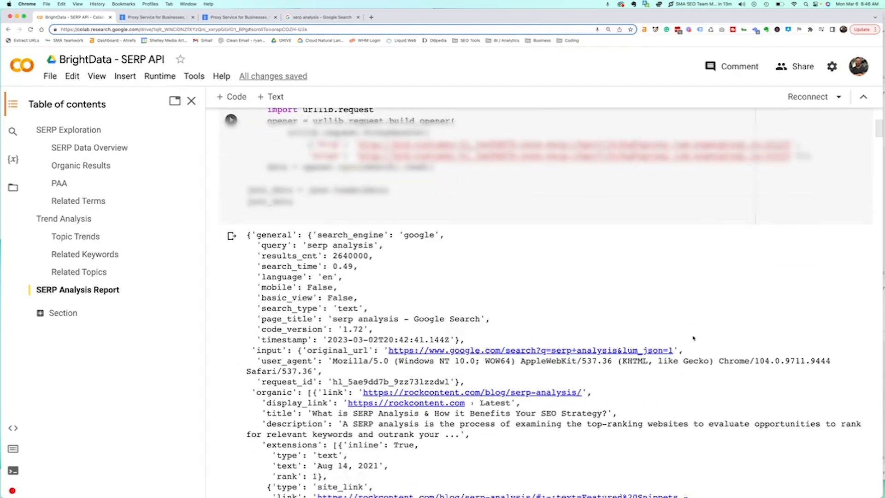
{"action": "scroll", "scroll_direction": "down", "scroll_amount": 3}
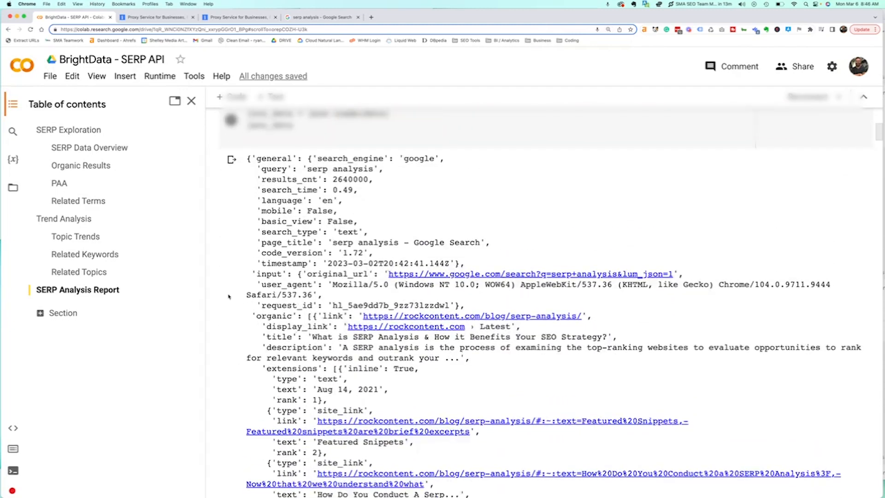
{"action": "scroll", "scroll_direction": "down", "scroll_amount": 3}
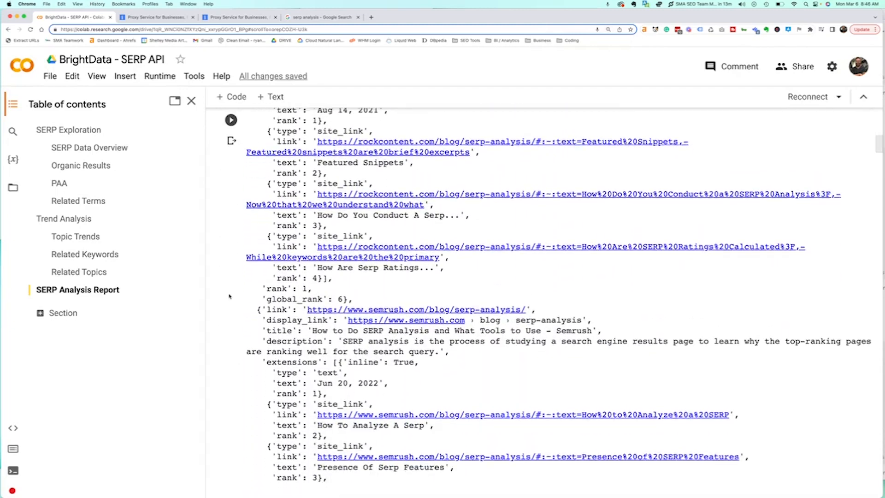
{"action": "scroll", "scroll_direction": "down", "scroll_amount": 3}
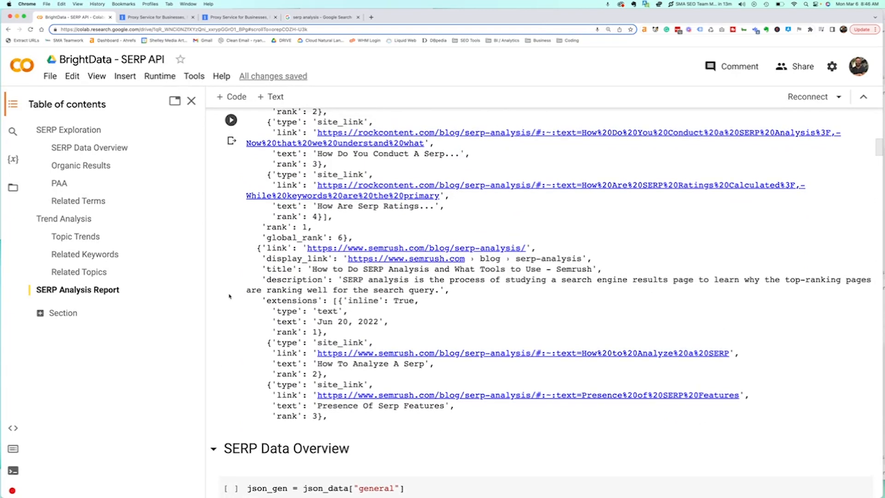
{"action": "scroll", "scroll_direction": "down", "scroll_amount": 3}
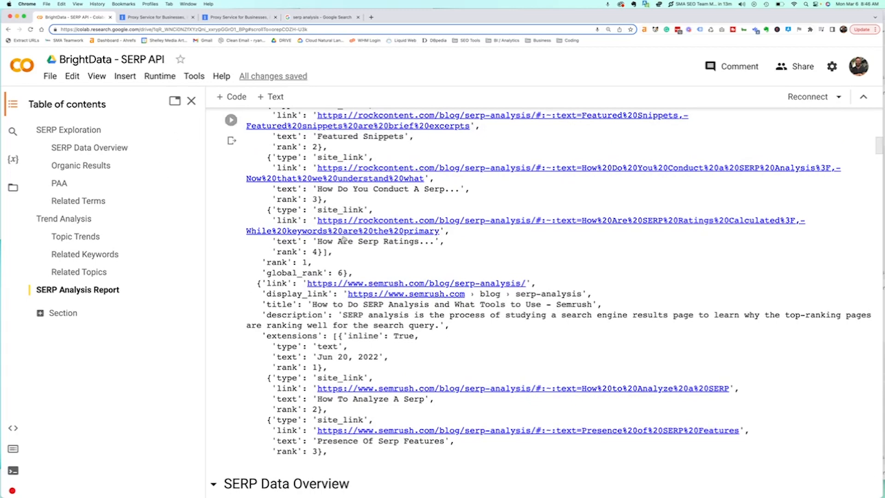
{"action": "scroll", "scroll_direction": "down", "scroll_amount": 3}
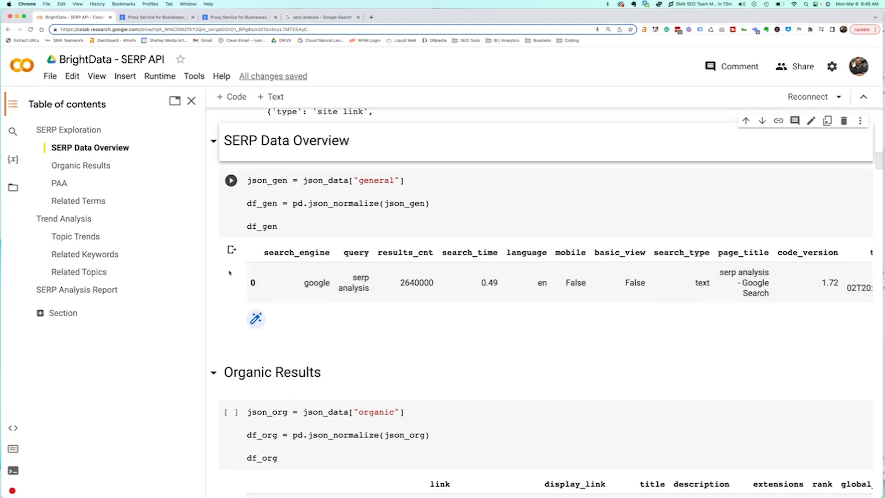
Step: Review the Organic Results dataframe of ranked links, titles and descriptions
{"action": "scroll", "scroll_direction": "down", "scroll_amount": 3}
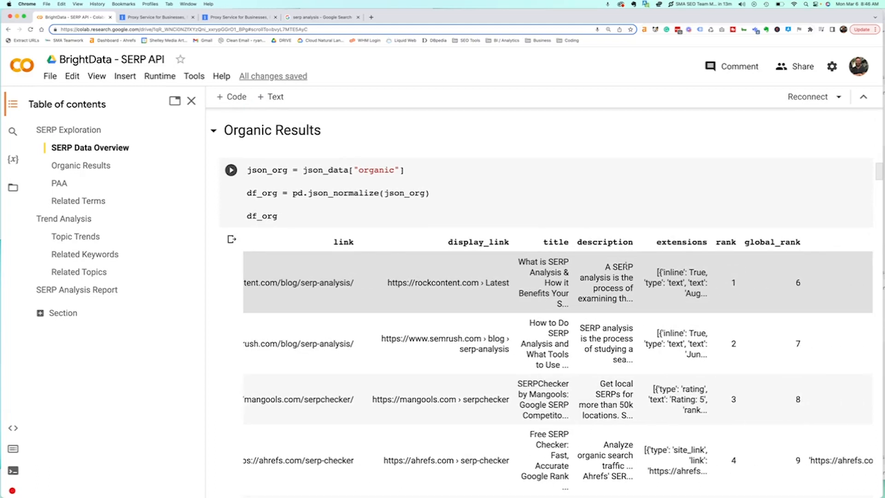
{"action": "scroll", "scroll_direction": "down", "scroll_amount": 3}
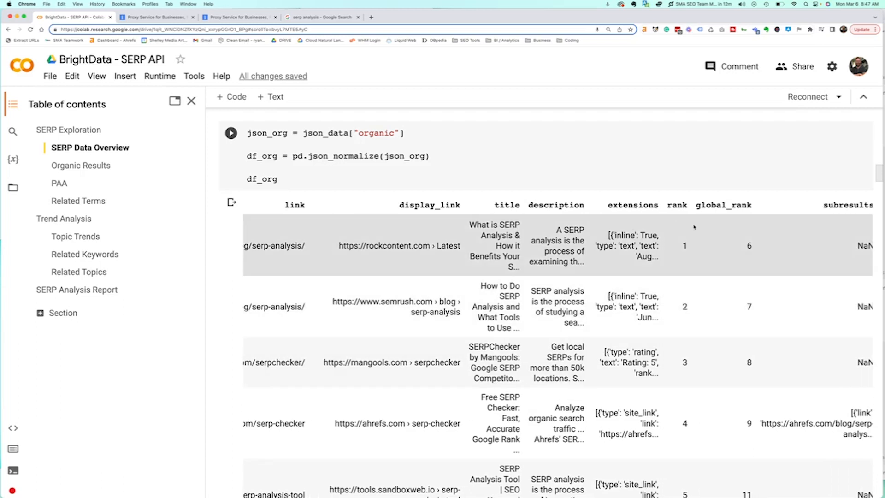
{"action": "mouse_move", "coordinate": [737, 265]}
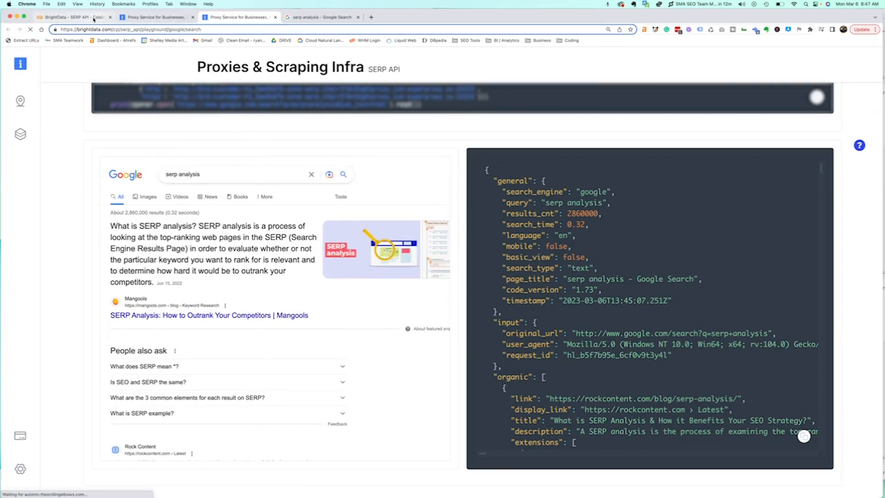
Step: Return to the Colab notebook and review Organic Results down to rank 7 with subresults
{"action": "left_click", "coordinate": [74, 16]}
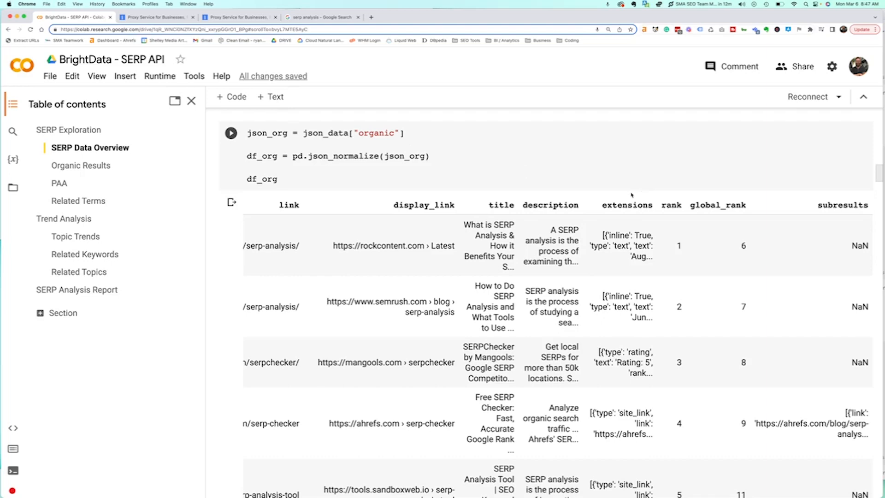
{"action": "scroll", "scroll_direction": "down", "scroll_amount": 3}
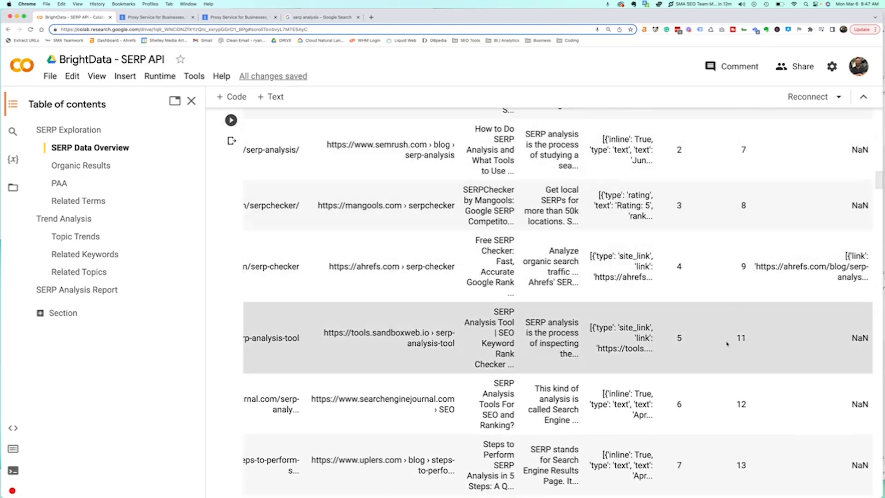
{"action": "mouse_move", "coordinate": [702, 358]}
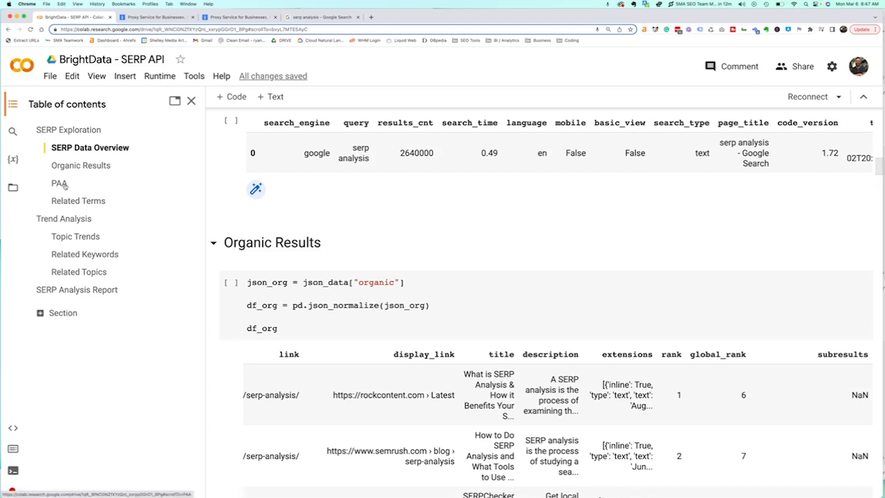
Step: Review the People Also Ask table and the Related Terms table of eight ranked related searches
{"action": "left_click", "coordinate": [59, 183]}
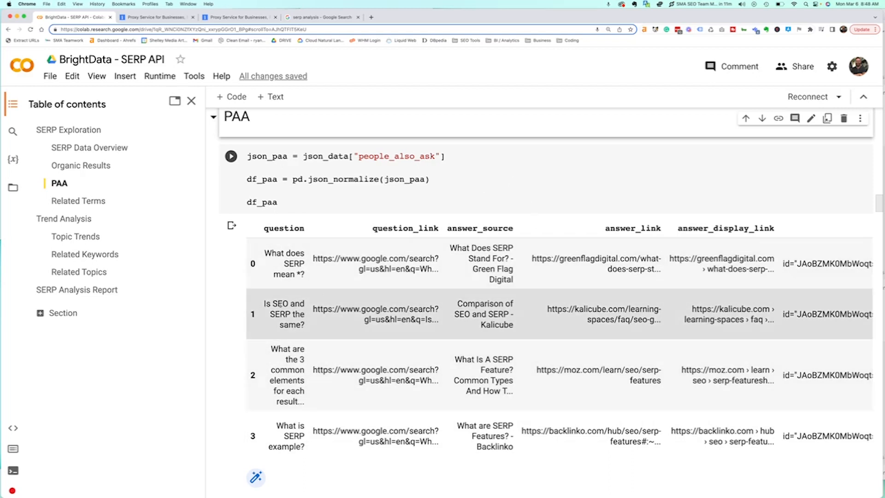
{"action": "left_click", "coordinate": [79, 200]}
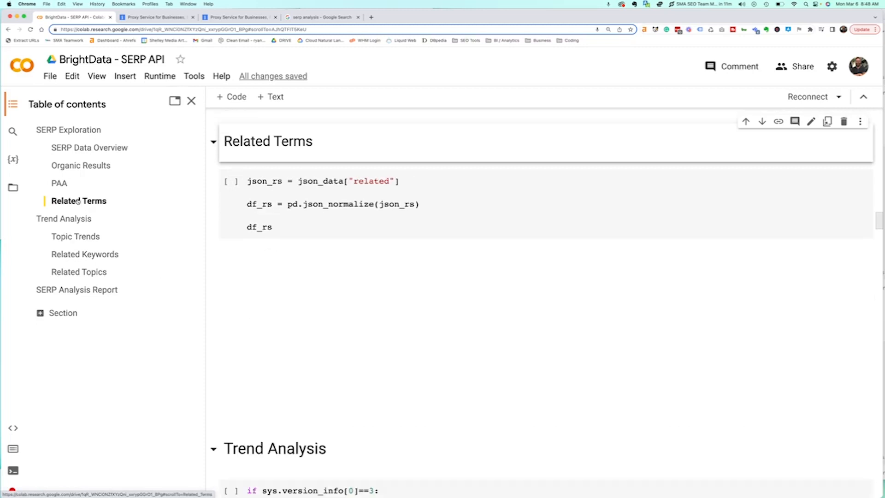
{"action": "left_click", "coordinate": [231, 181]}
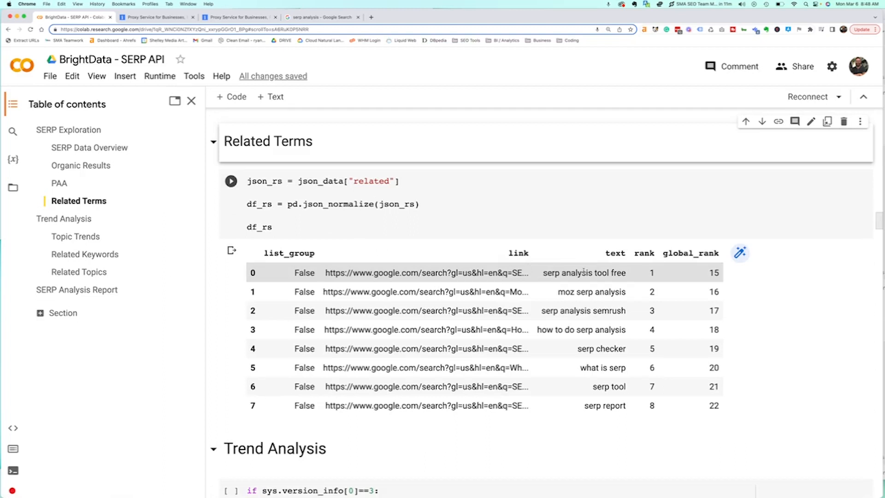
{"action": "left_click", "coordinate": [582, 330]}
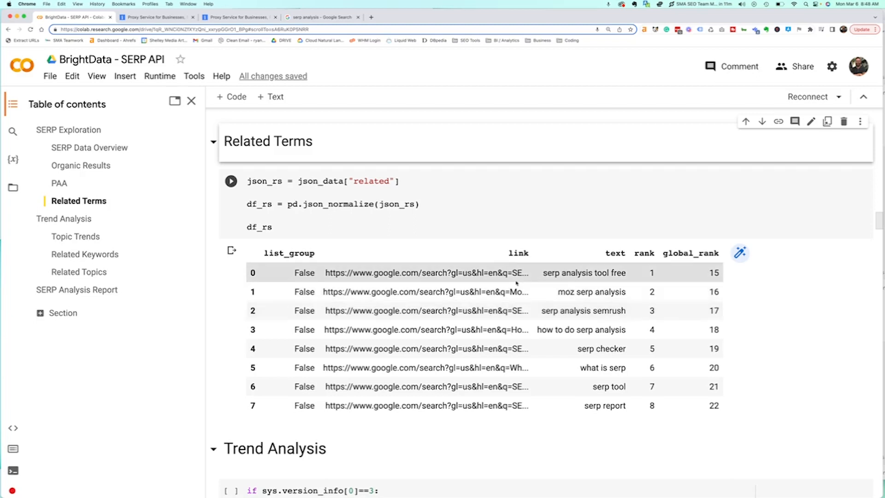
{"action": "scroll", "scroll_direction": "down", "scroll_amount": 3}
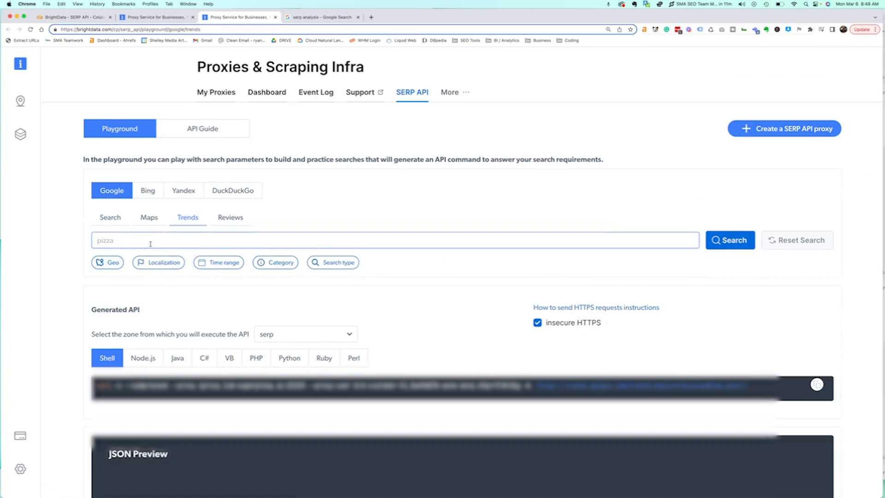
Step: Run a Google Trends playground search for 'serp analysis' and review its weekly timeline JSON before returning to the notebook
{"action": "type", "text": "serp analysis"}
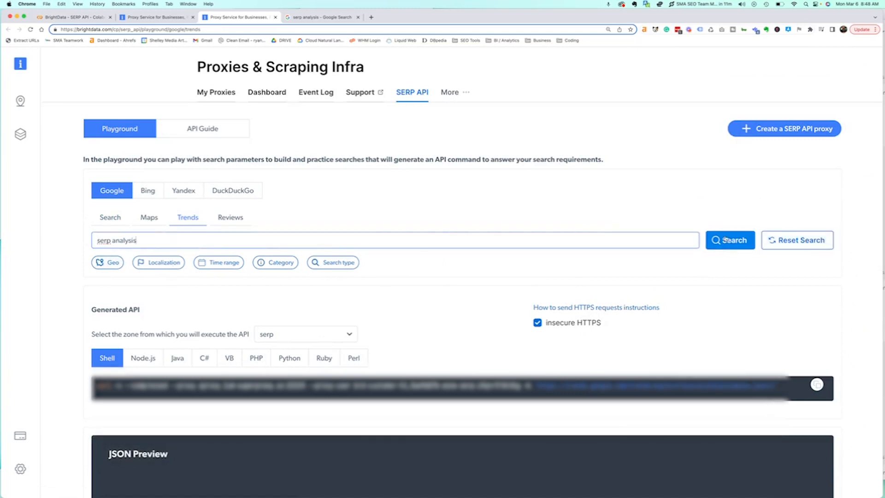
{"action": "scroll", "scroll_direction": "down", "scroll_amount": 3}
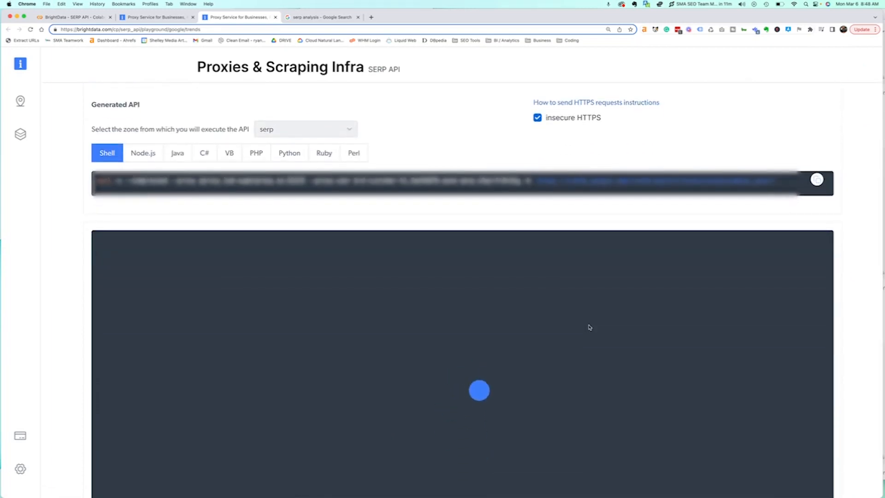
{"action": "scroll", "scroll_direction": "down", "scroll_amount": 3}
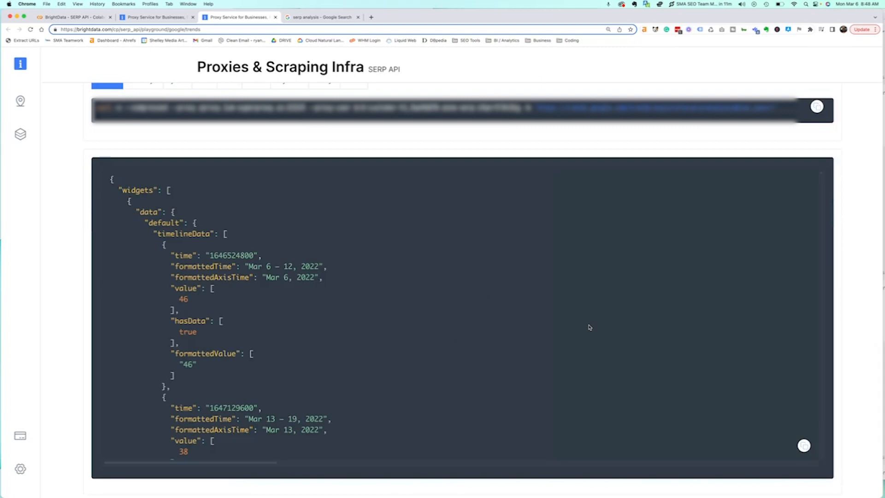
{"action": "scroll", "scroll_direction": "down", "scroll_amount": 3}
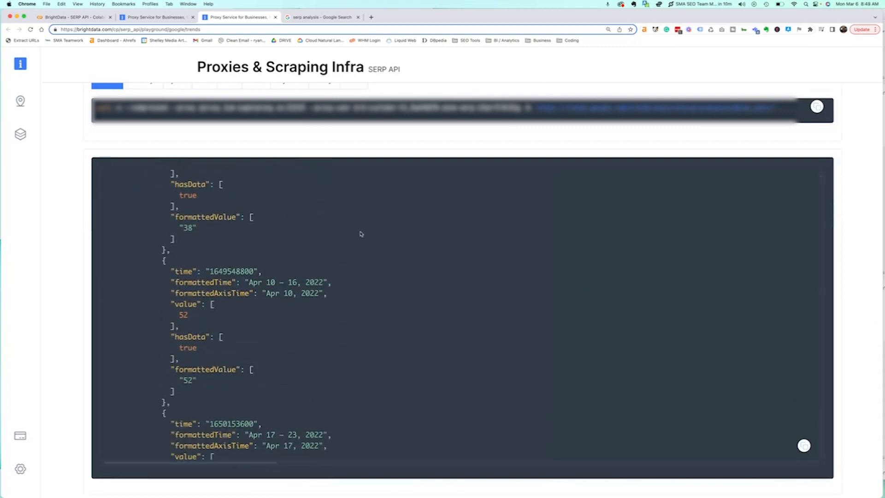
{"action": "scroll", "scroll_direction": "down", "scroll_amount": 3}
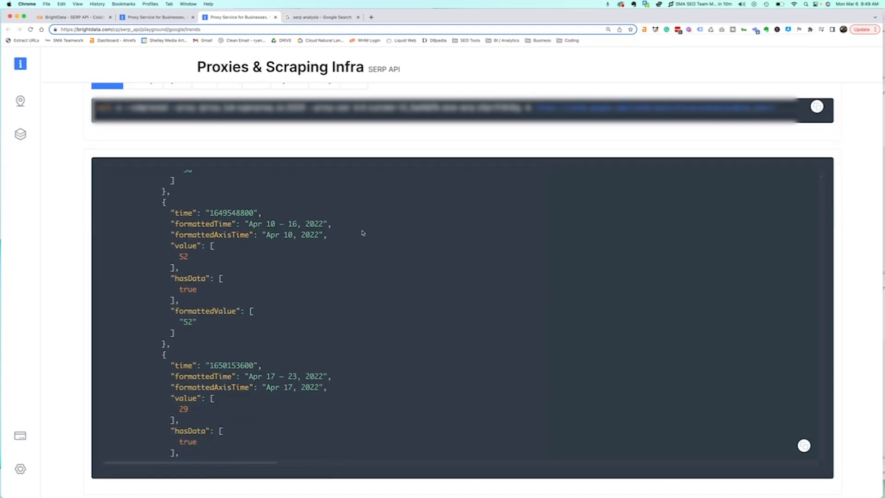
{"action": "scroll", "scroll_direction": "down", "scroll_amount": 3}
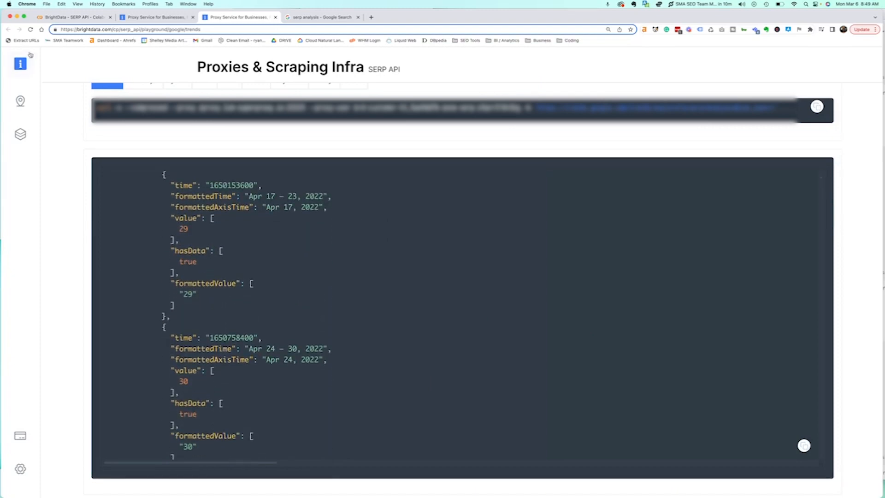
{"action": "left_click", "coordinate": [74, 16]}
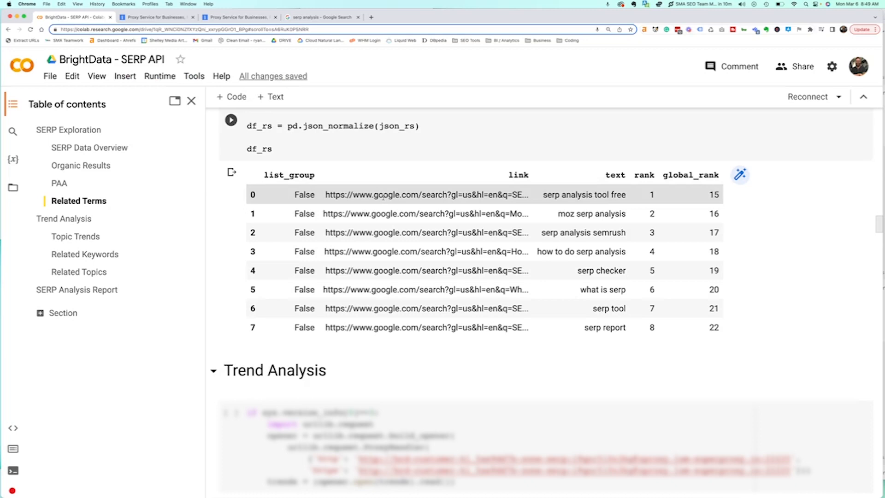
Step: Review the Topic Trends weekly interest line chart and the Related Keywords list headed by 'serp analysis tool'
{"action": "scroll", "scroll_direction": "down", "scroll_amount": 3}
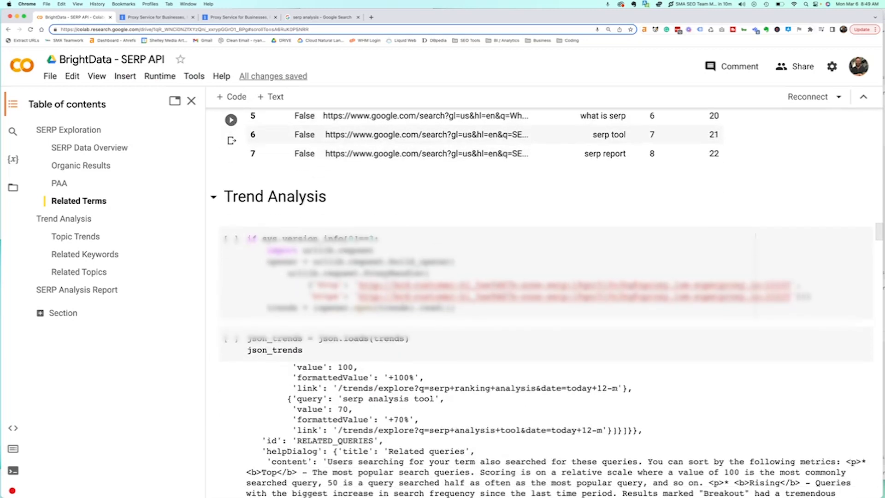
{"action": "scroll", "scroll_direction": "down", "scroll_amount": 3}
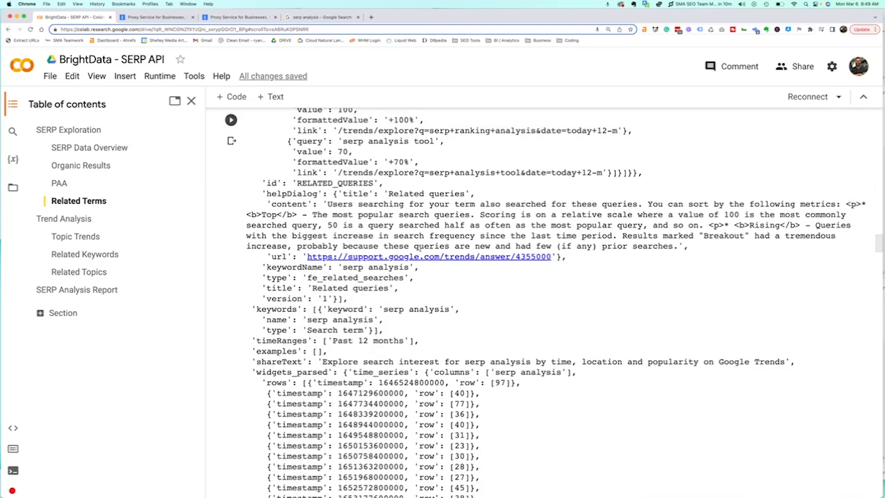
{"action": "scroll", "scroll_direction": "down", "scroll_amount": 3}
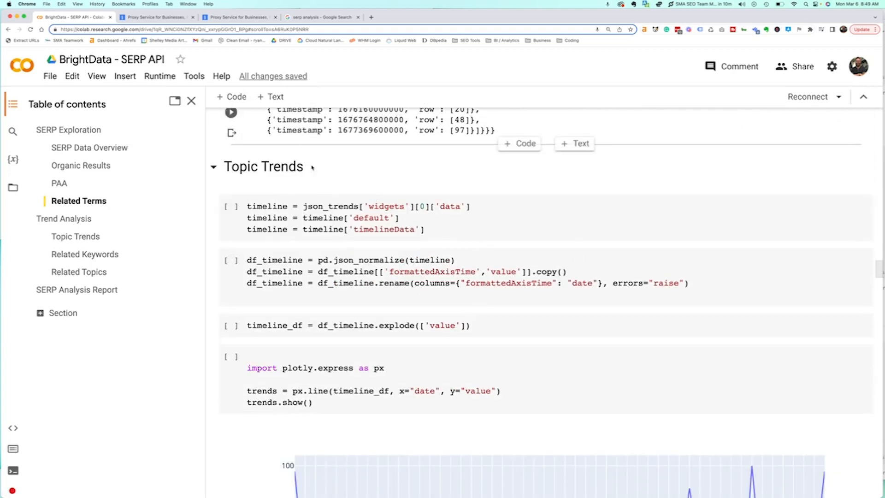
{"action": "scroll", "scroll_direction": "down", "scroll_amount": 3}
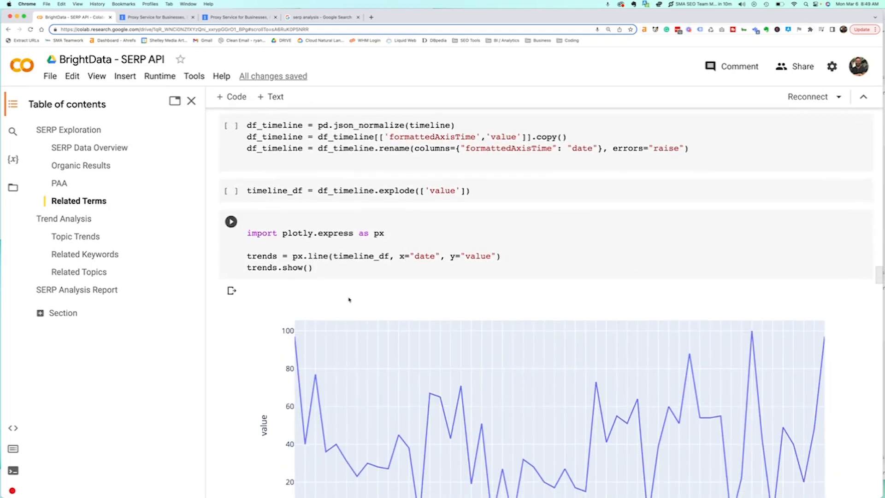
{"action": "scroll", "scroll_direction": "down", "scroll_amount": 3}
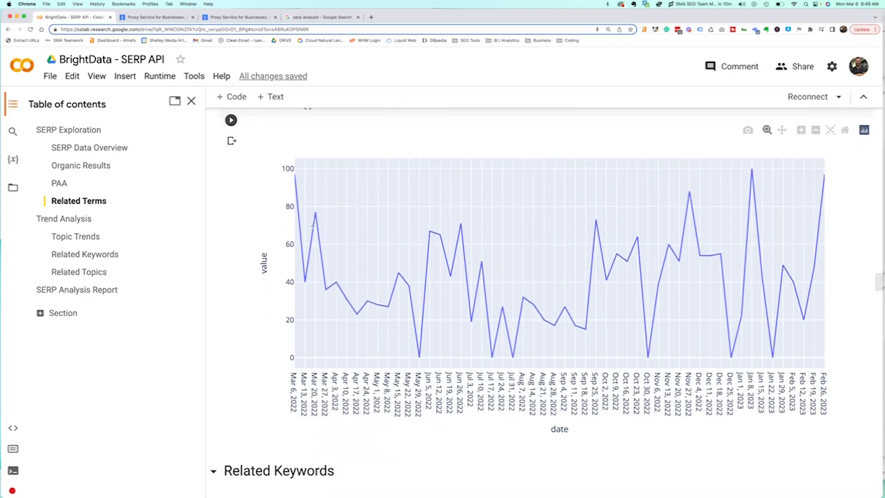
{"action": "mouse_move", "coordinate": [484, 279]}
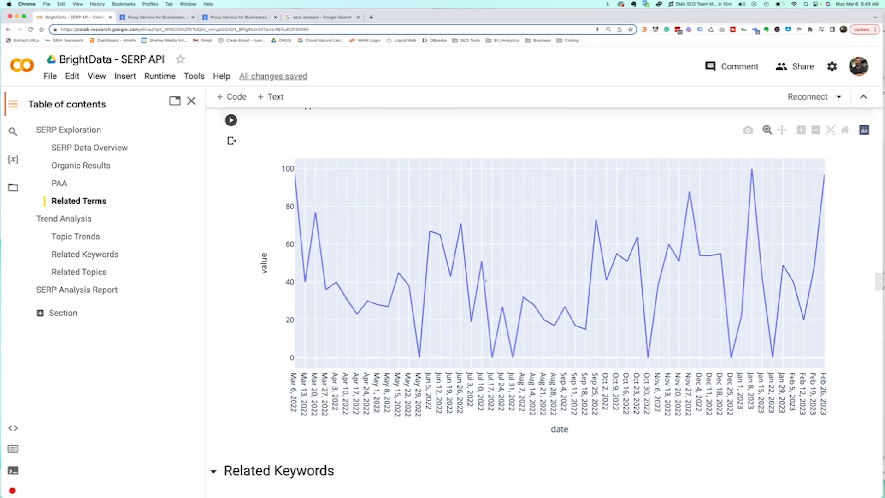
{"action": "mouse_move", "coordinate": [769, 226]}
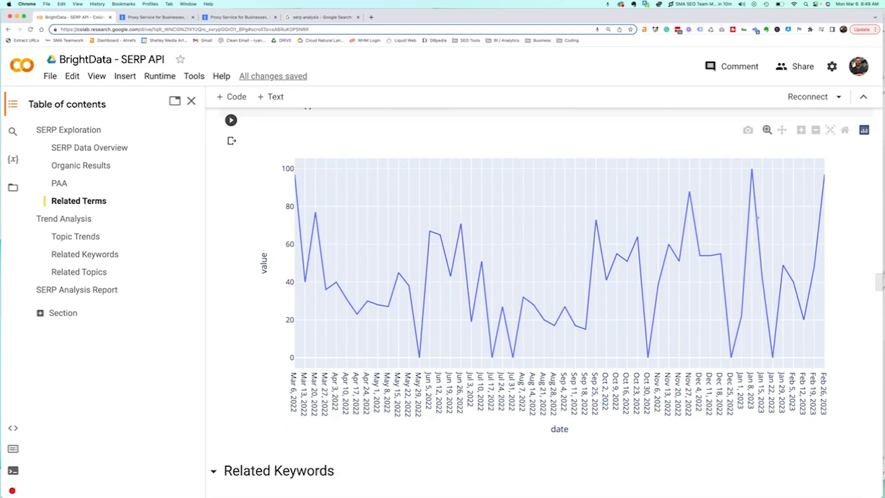
{"action": "mouse_move", "coordinate": [538, 327]}
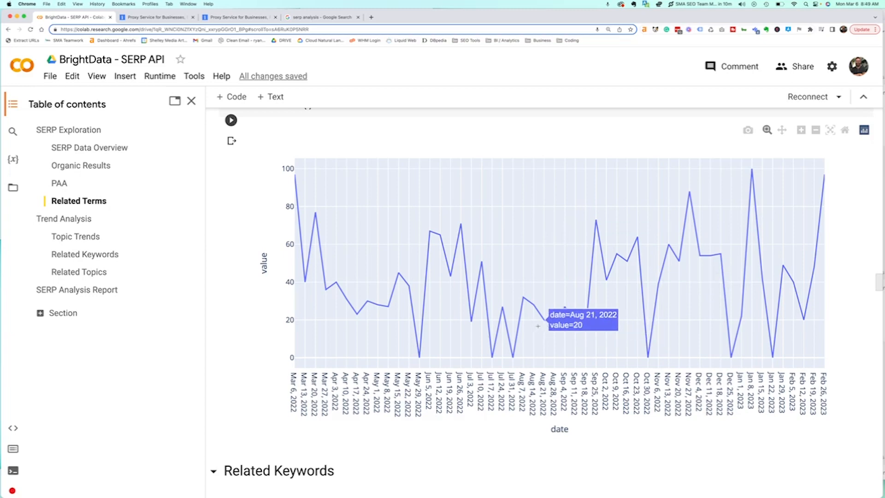
{"action": "scroll", "scroll_direction": "down", "scroll_amount": 3}
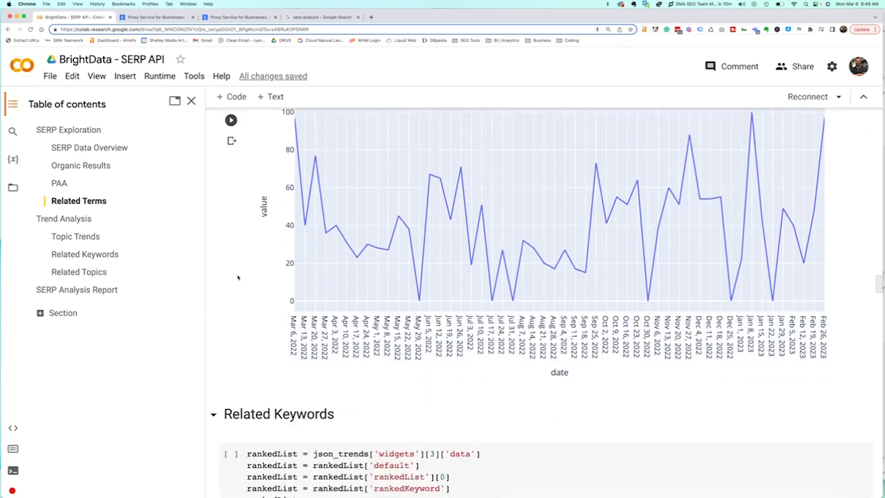
{"action": "scroll", "scroll_direction": "down", "scroll_amount": 3}
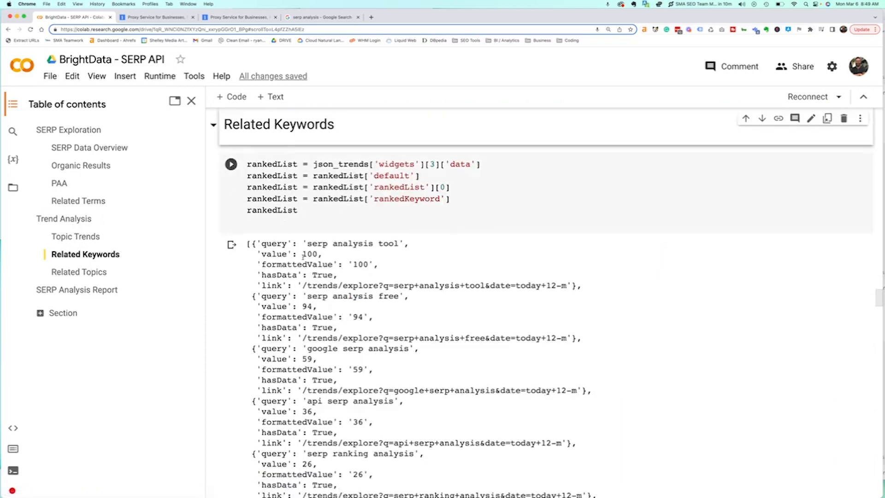
Step: Scroll to the related keywords bar chart led by 'serp analysis tool' at 100
{"action": "scroll", "scroll_direction": "down", "scroll_amount": 3}
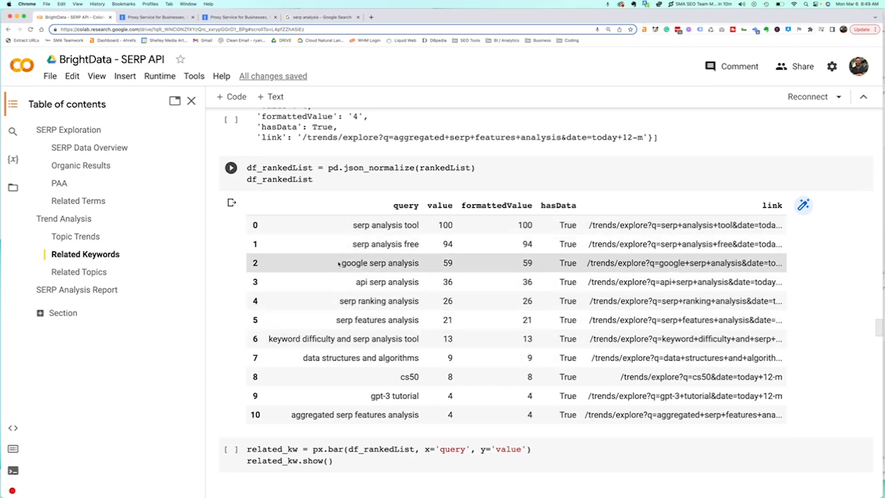
{"action": "mouse_move", "coordinate": [439, 244]}
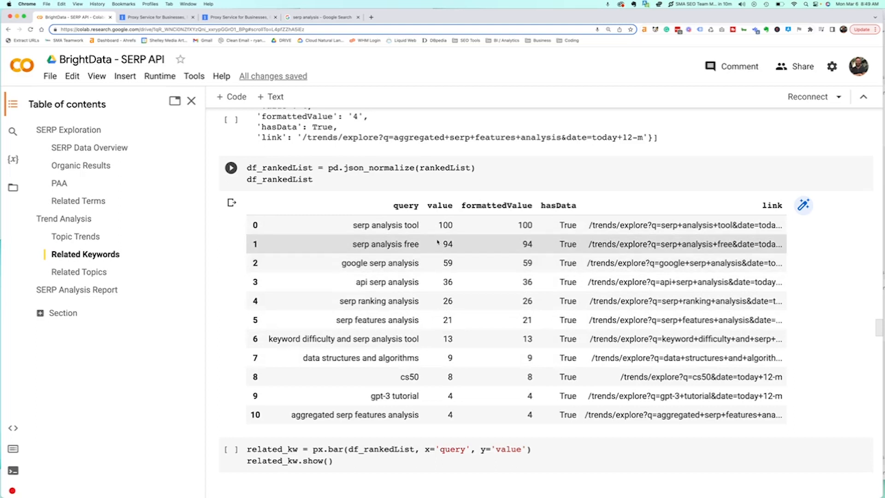
{"action": "mouse_move", "coordinate": [383, 395]}
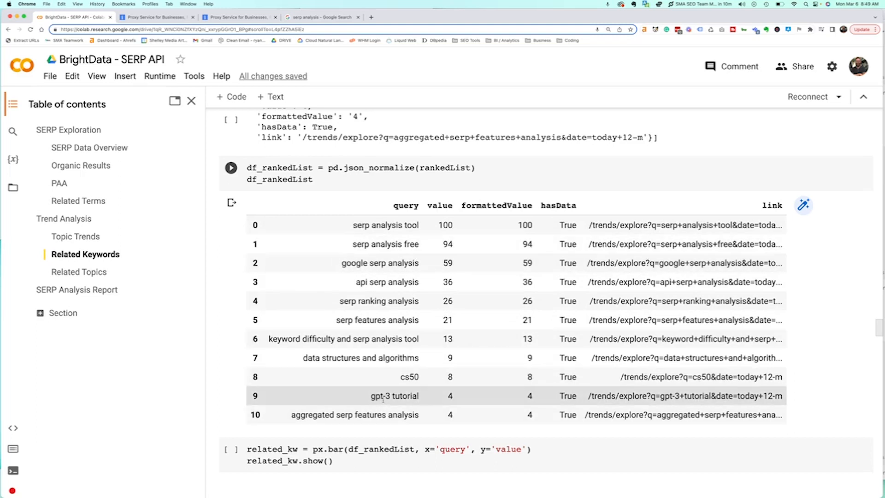
{"action": "mouse_move", "coordinate": [299, 319]}
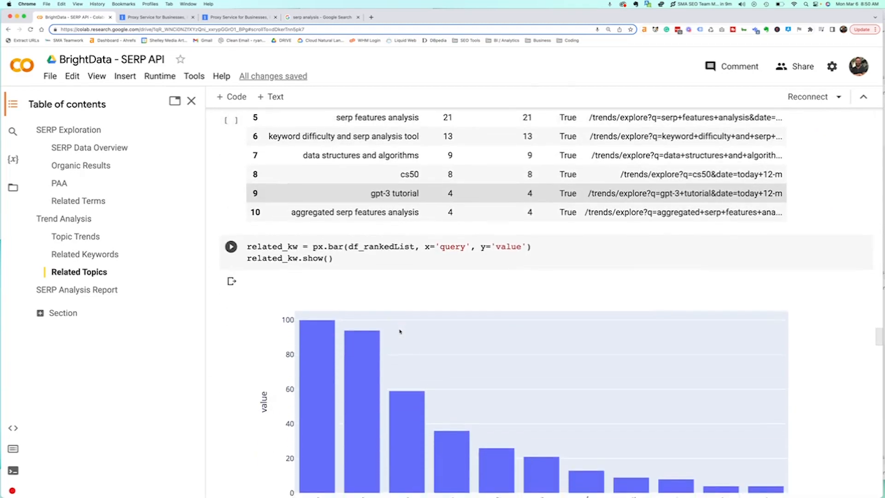
Step: Scroll to the Related Topics code building df_topics and its ranked topics table
{"action": "scroll", "scroll_direction": "down", "scroll_amount": 3}
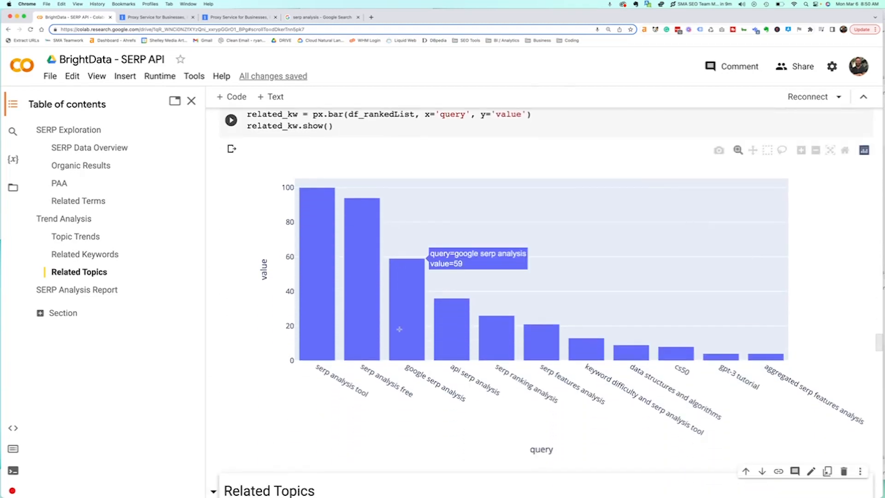
{"action": "mouse_move", "coordinate": [321, 411]}
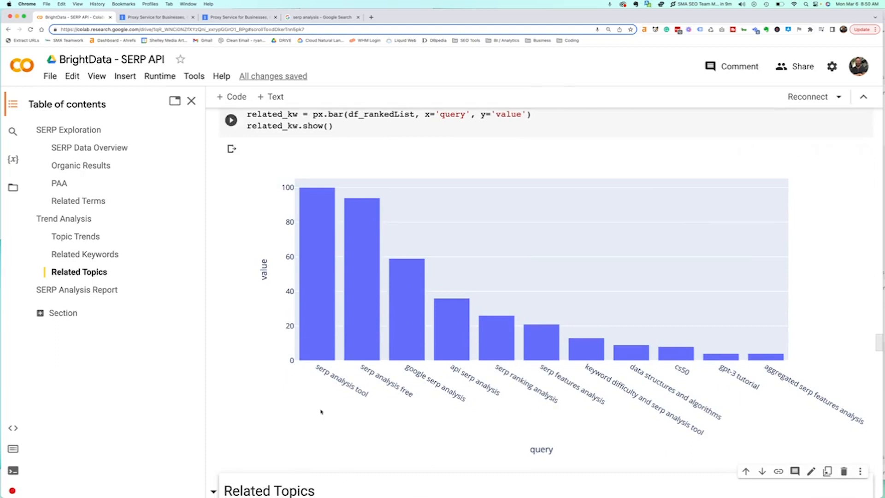
{"action": "mouse_move", "coordinate": [374, 348]}
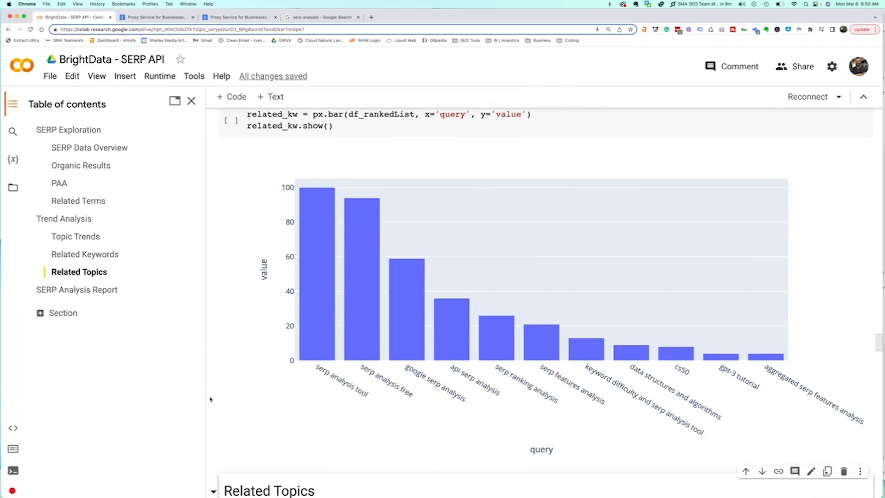
{"action": "scroll", "scroll_direction": "down", "scroll_amount": 3}
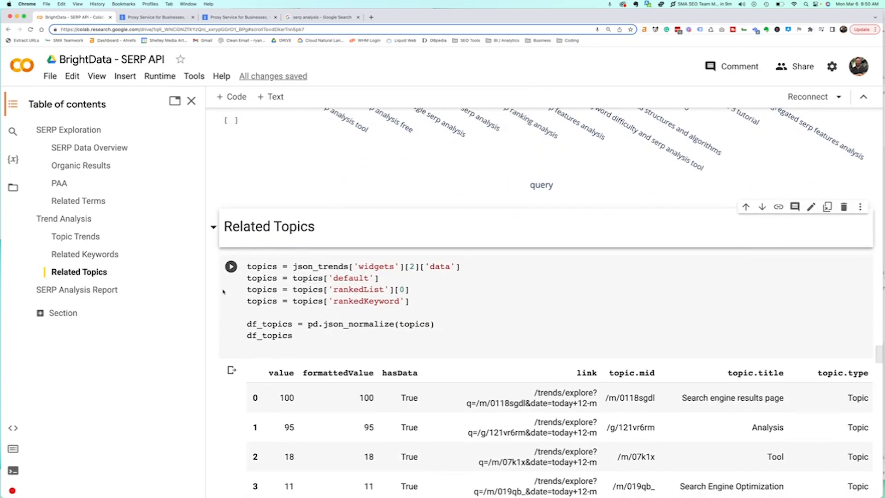
Step: Scroll through the df_topics table to the related topics bar chart coloured by topic type
{"action": "scroll", "scroll_direction": "down", "scroll_amount": 3}
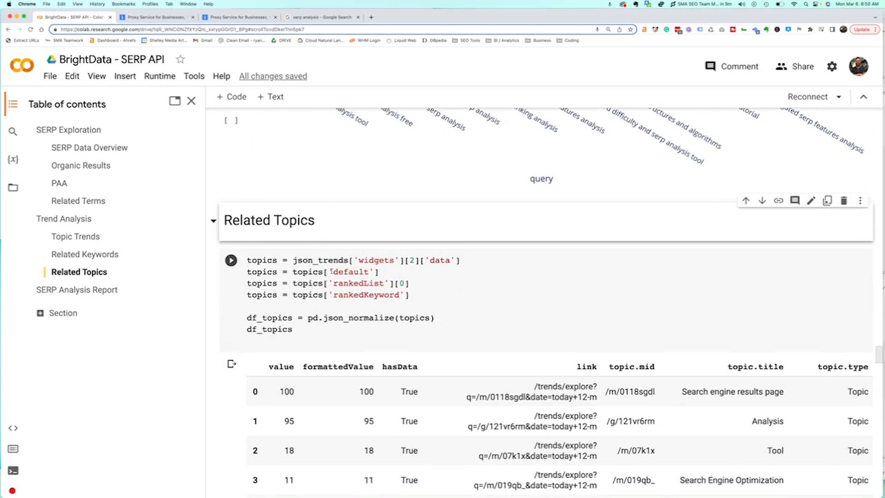
{"action": "scroll", "scroll_direction": "down", "scroll_amount": 3}
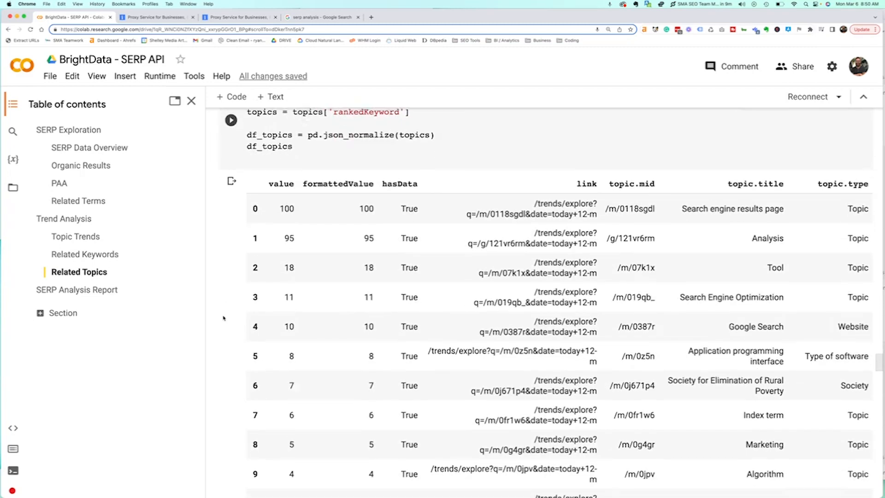
{"action": "scroll", "scroll_direction": "down", "scroll_amount": 3}
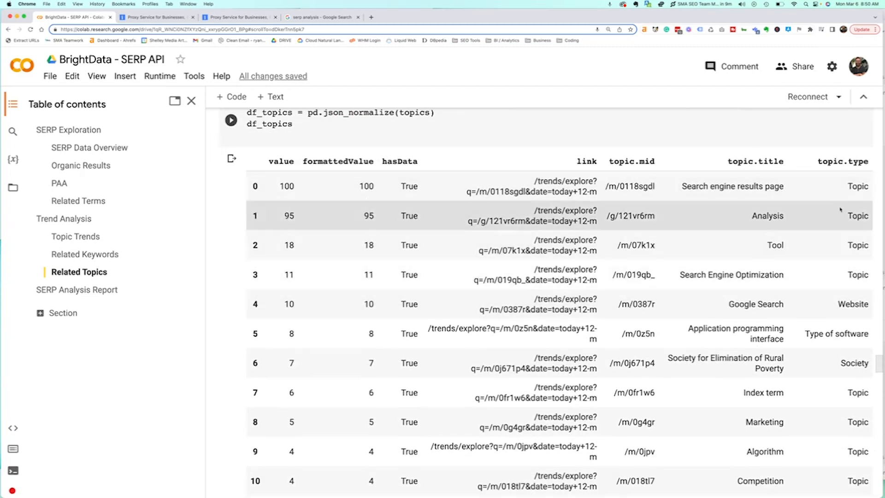
{"action": "scroll", "scroll_direction": "down", "scroll_amount": 3}
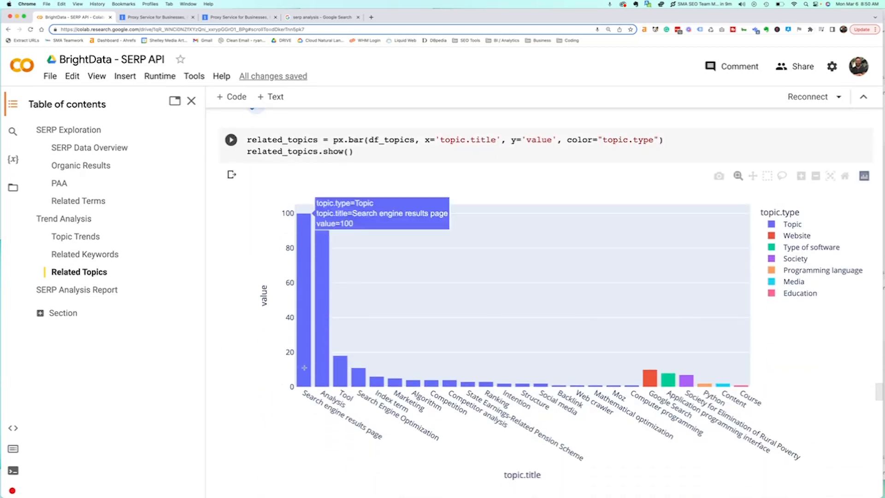
{"action": "mouse_move", "coordinate": [521, 386]}
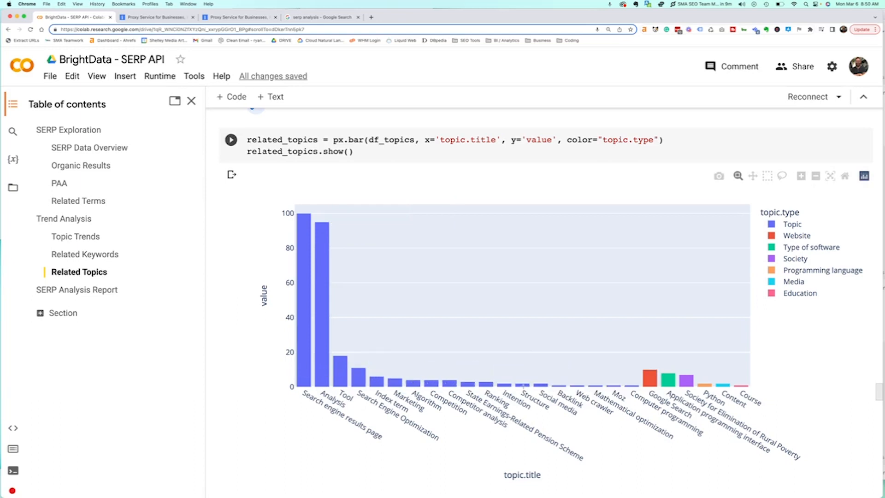
{"action": "mouse_move", "coordinate": [341, 367]}
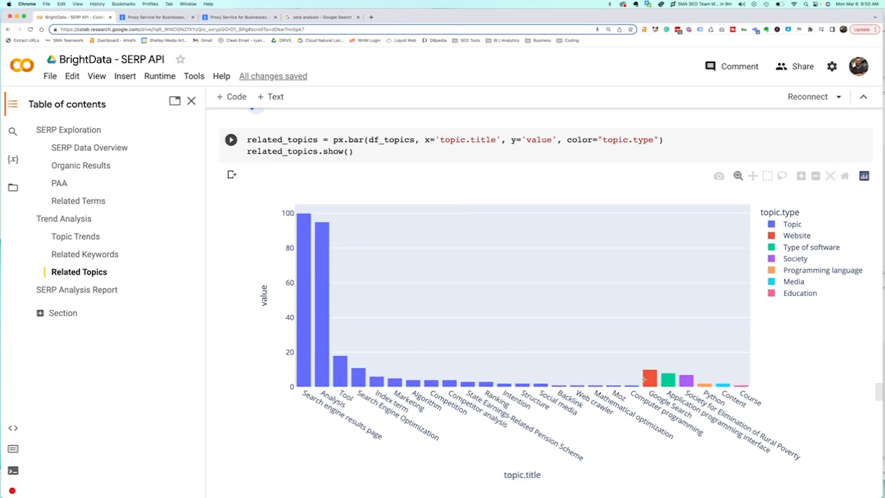
{"action": "mouse_move", "coordinate": [670, 377]}
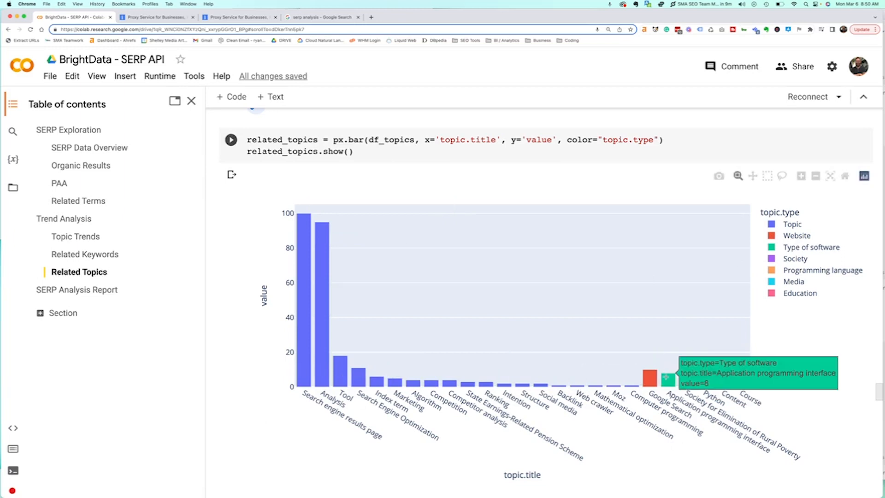
{"action": "mouse_move", "coordinate": [566, 216]}
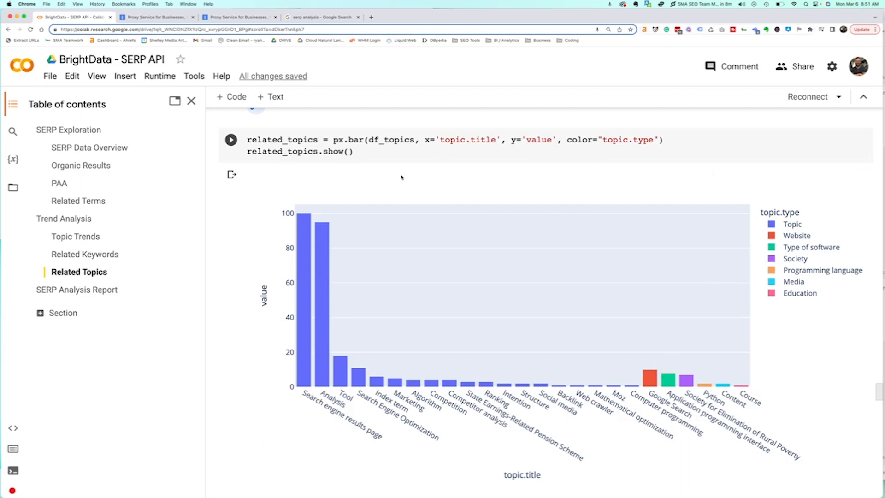
Step: Scroll to the related topics treemap grouped by topic type under 'all'
{"action": "scroll", "scroll_direction": "down", "scroll_amount": 3}
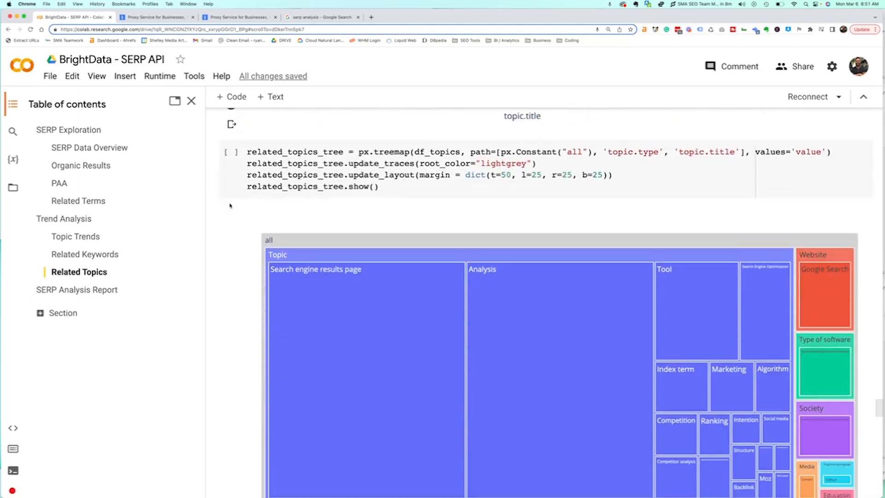
Step: Scroll to the SERP Analysis Report section with its IPython import and title variables
{"action": "scroll", "scroll_direction": "down", "scroll_amount": 3}
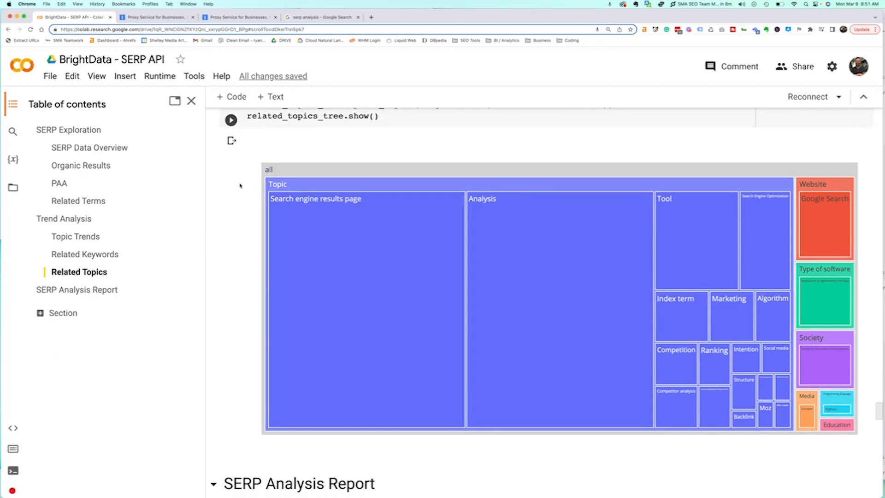
{"action": "scroll", "scroll_direction": "down", "scroll_amount": 3}
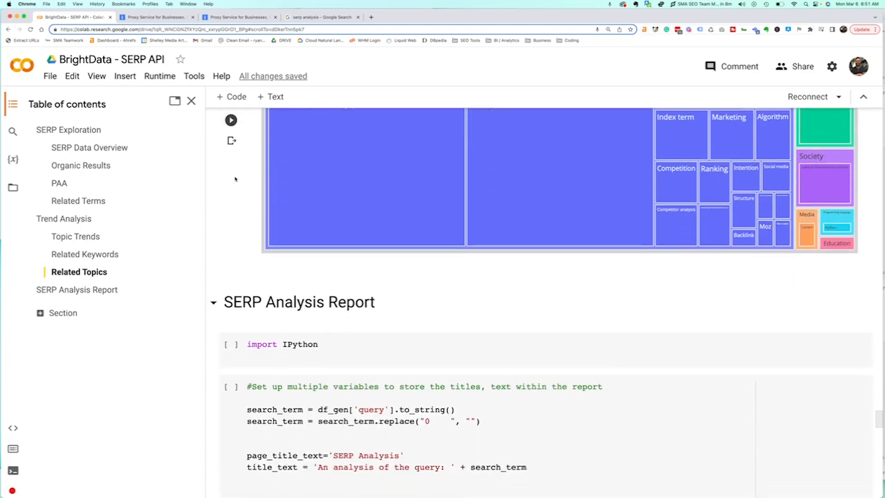
Step: Scroll to the rendered HTML report 'An analysis of the query: serp analysis'
{"action": "scroll", "scroll_direction": "down", "scroll_amount": 3}
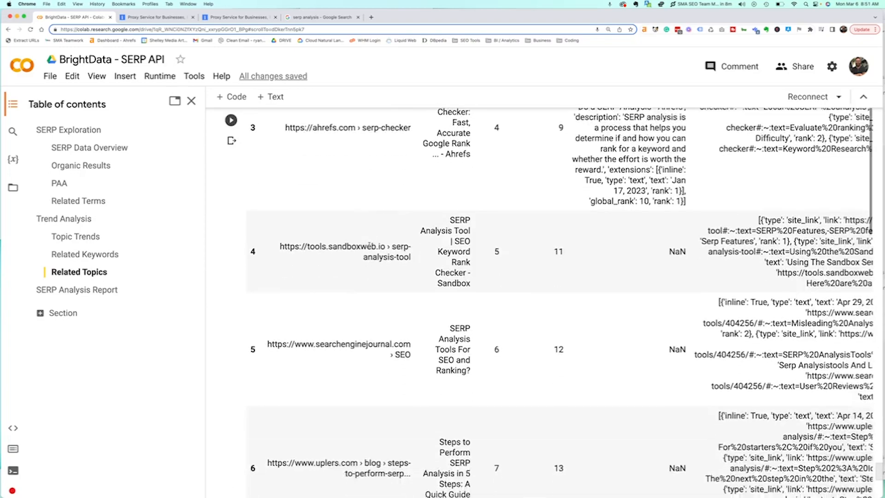
{"action": "scroll", "scroll_direction": "down", "scroll_amount": 3}
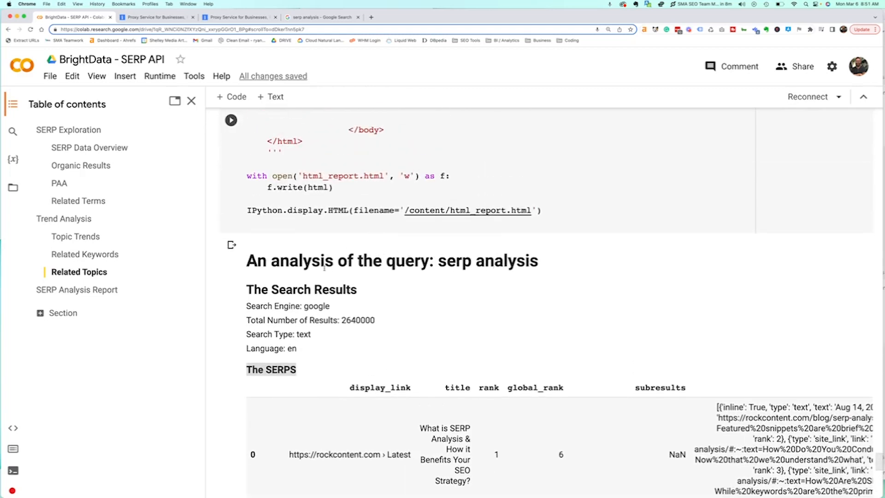
Step: Scroll the report past the SERPs table through Related Terms, Trend Analysis and Related Topics
{"action": "scroll", "scroll_direction": "down", "scroll_amount": 3}
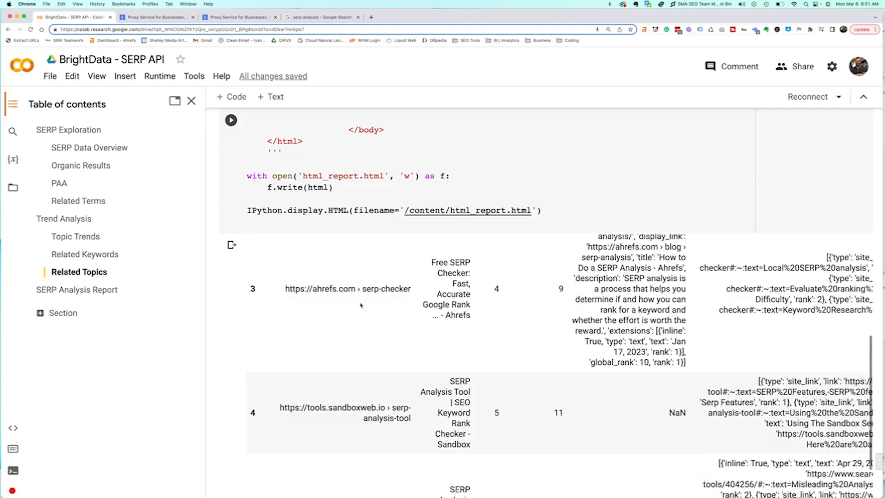
{"action": "scroll", "scroll_direction": "down", "scroll_amount": 3}
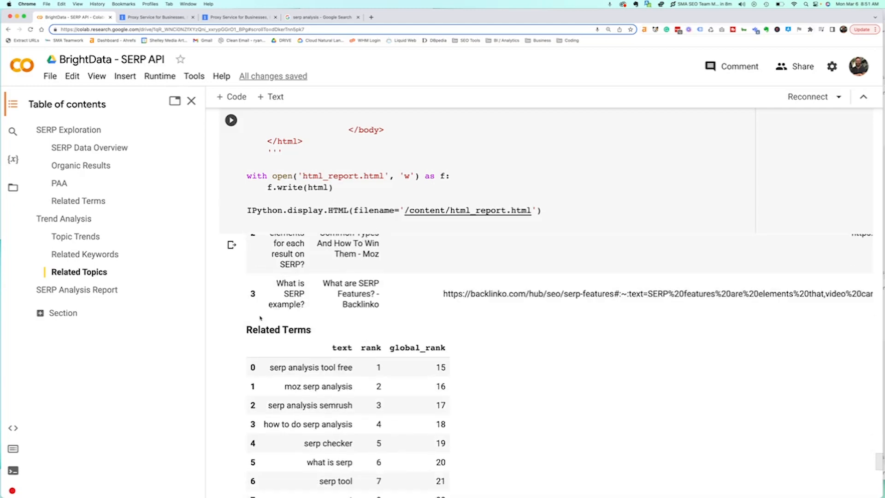
{"action": "scroll", "scroll_direction": "down", "scroll_amount": 3}
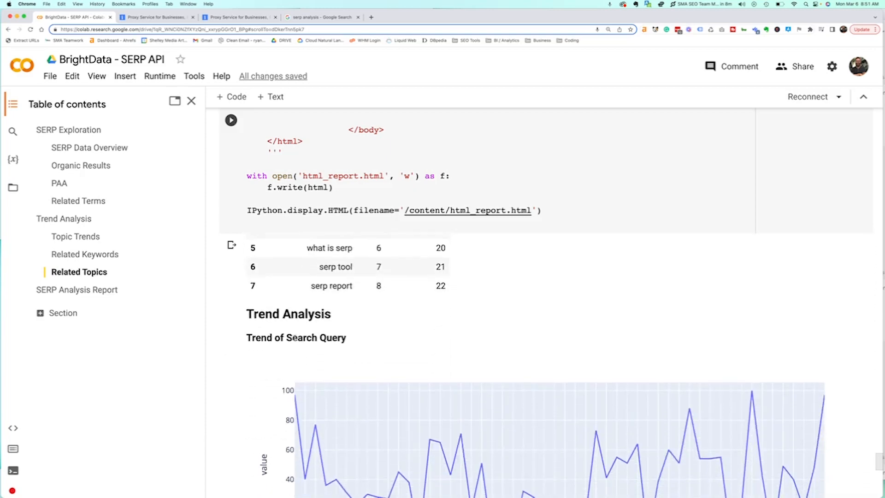
{"action": "scroll", "scroll_direction": "down", "scroll_amount": 3}
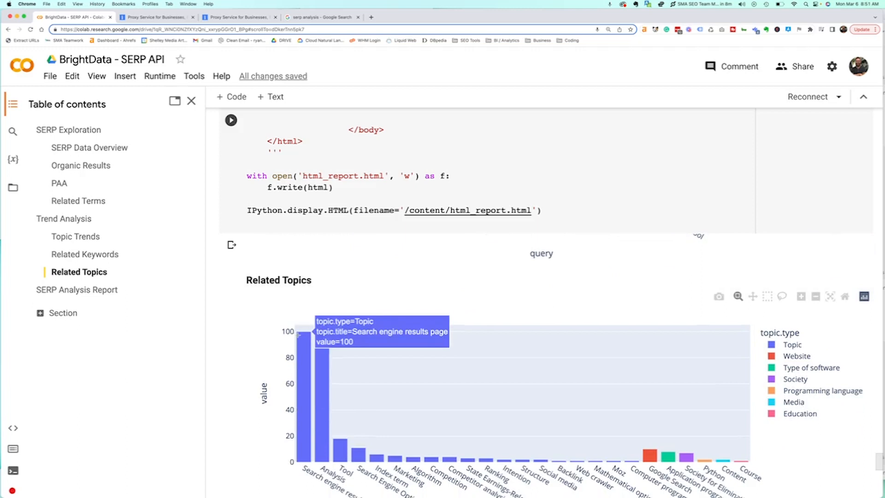
{"action": "scroll", "scroll_direction": "down", "scroll_amount": 3}
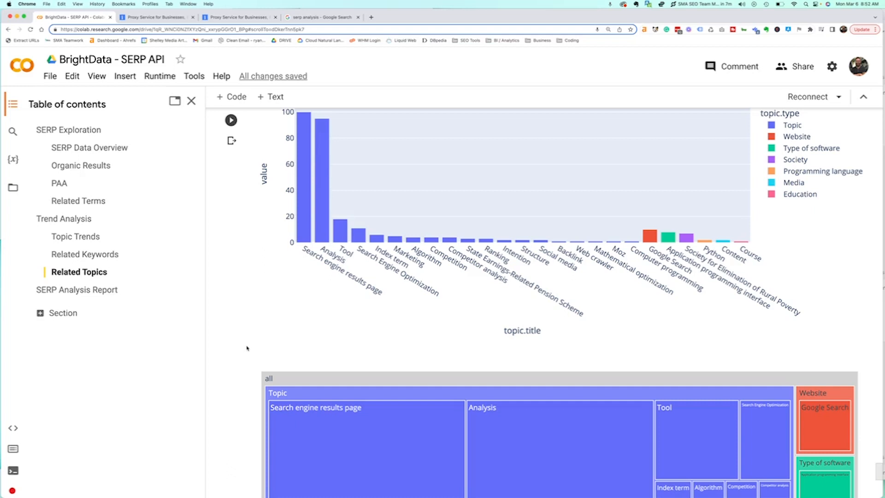
Step: Click in the notebook beside the report's related topics chart and treemap
{"action": "left_click", "coordinate": [230, 120]}
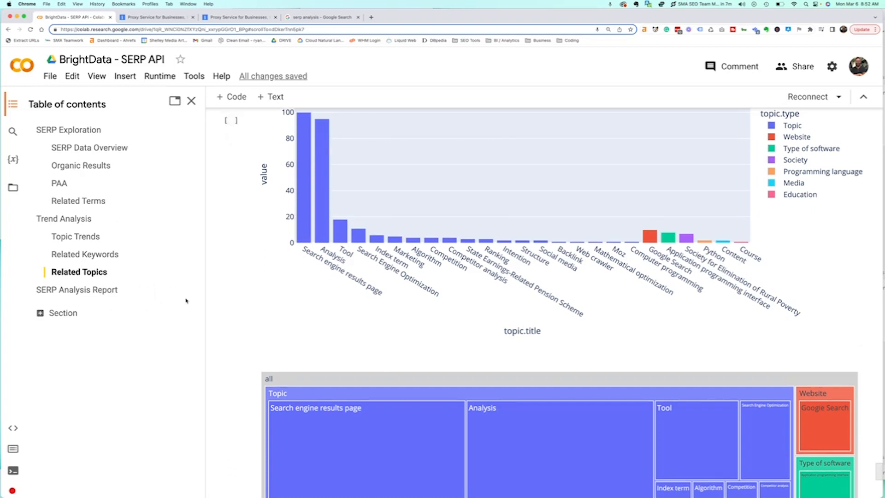